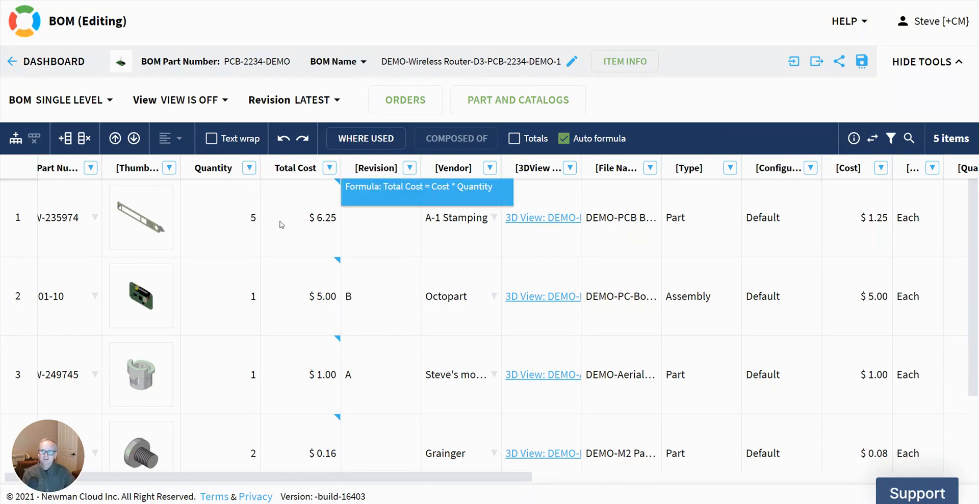
# Bring up the Item Revisions history for backplate part SW-235974 in the catalog.
pyautogui.click(62, 217)
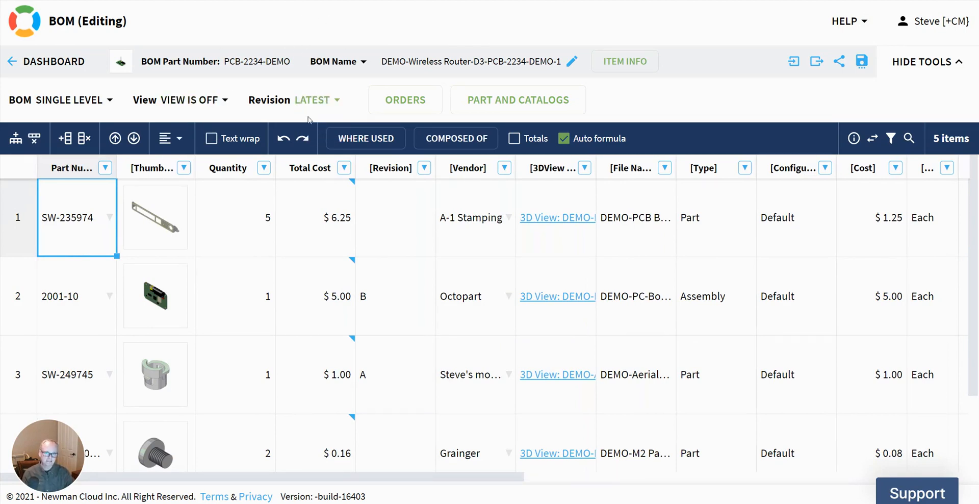
pyautogui.moveTo(312, 103)
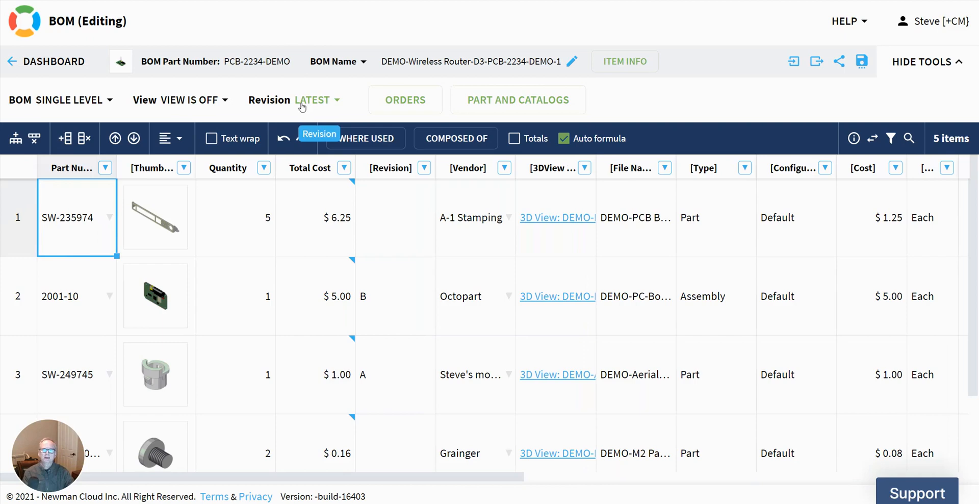
pyautogui.moveTo(238, 233)
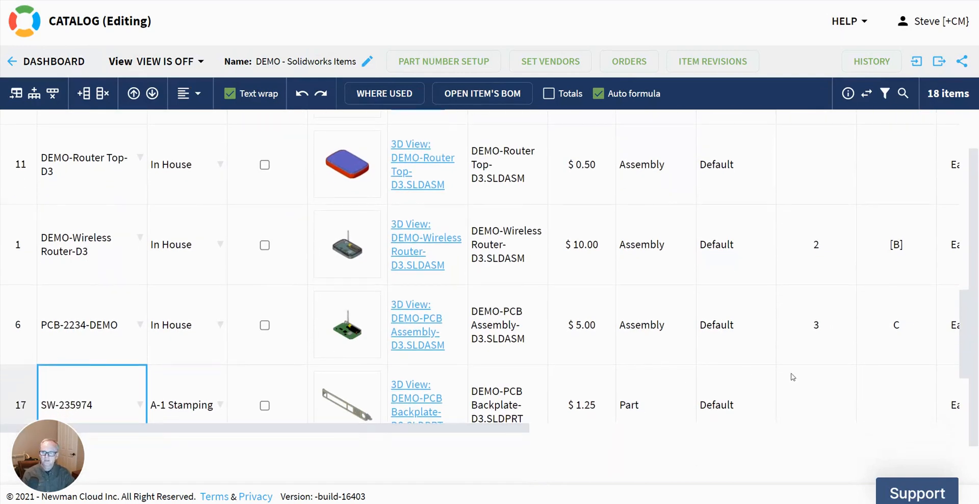
pyautogui.scroll(-3)
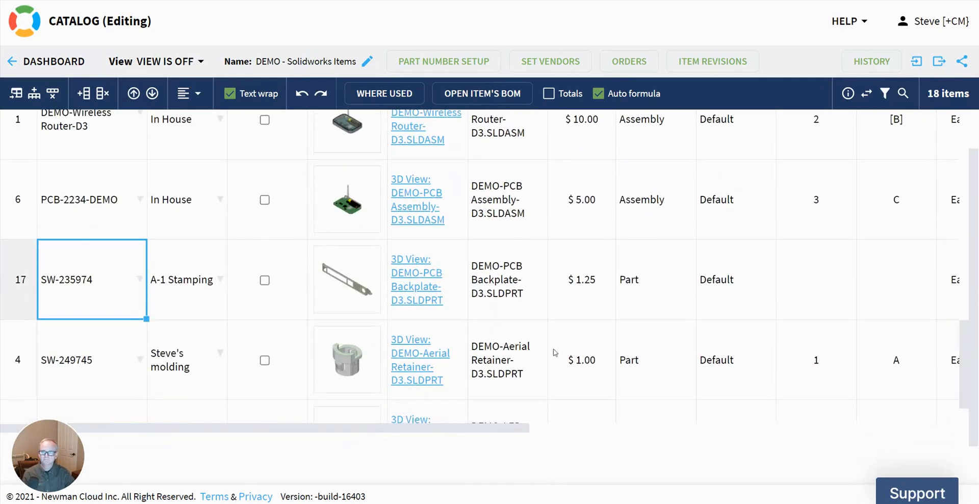
pyautogui.moveTo(777, 290)
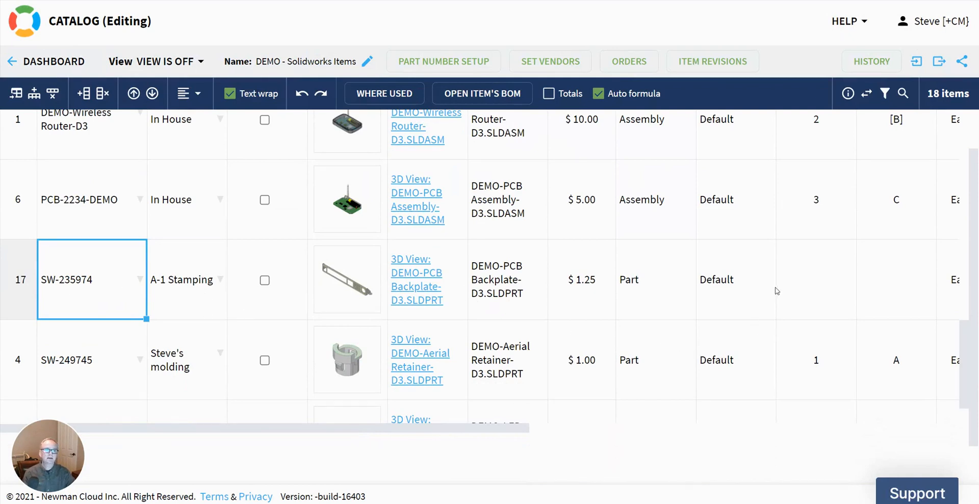
pyautogui.click(816, 279)
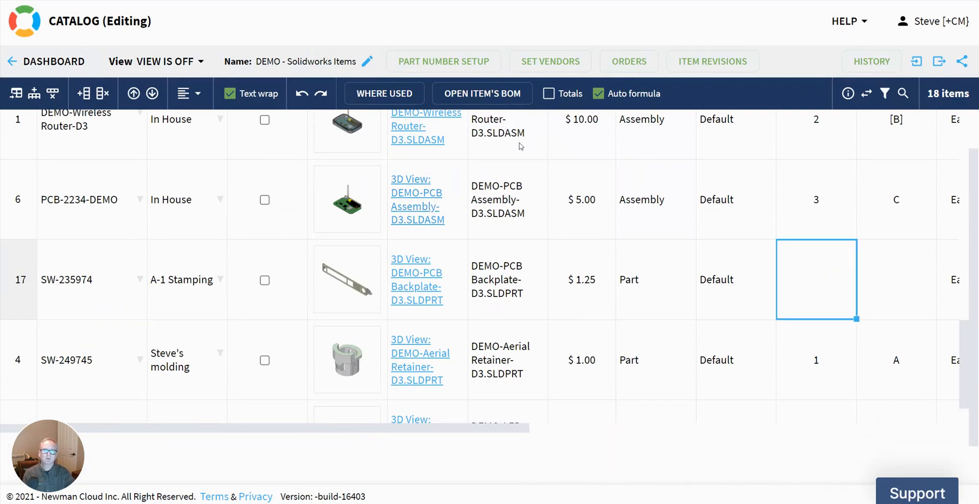
pyautogui.click(712, 61)
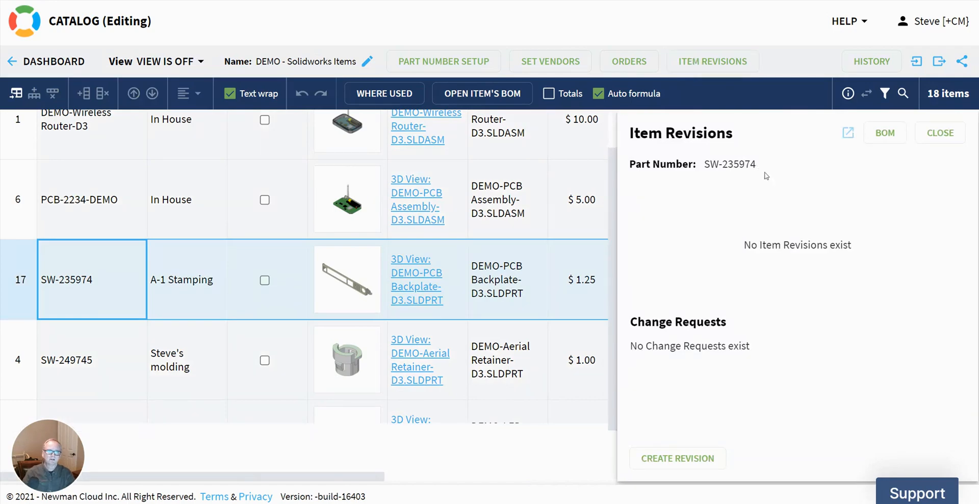
# Create revision A for SW-235974 and close its revision history.
pyautogui.click(677, 458)
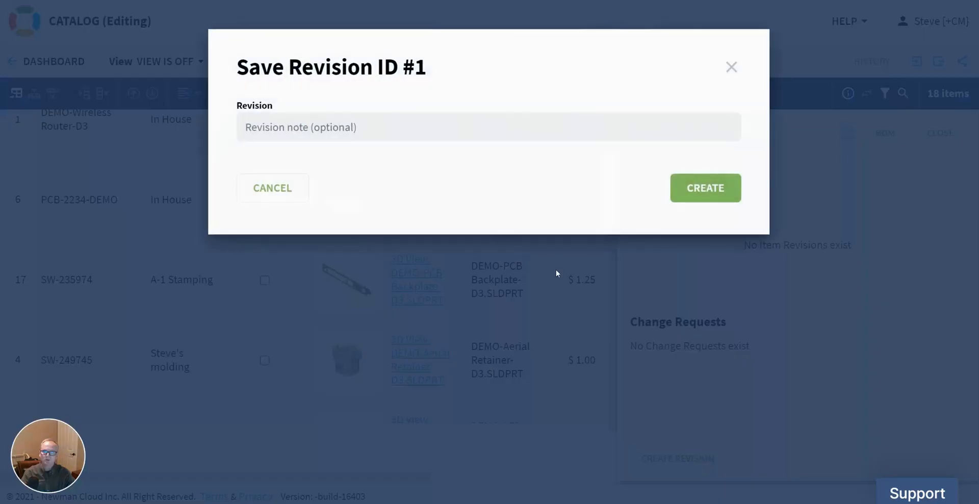
pyautogui.write('A')
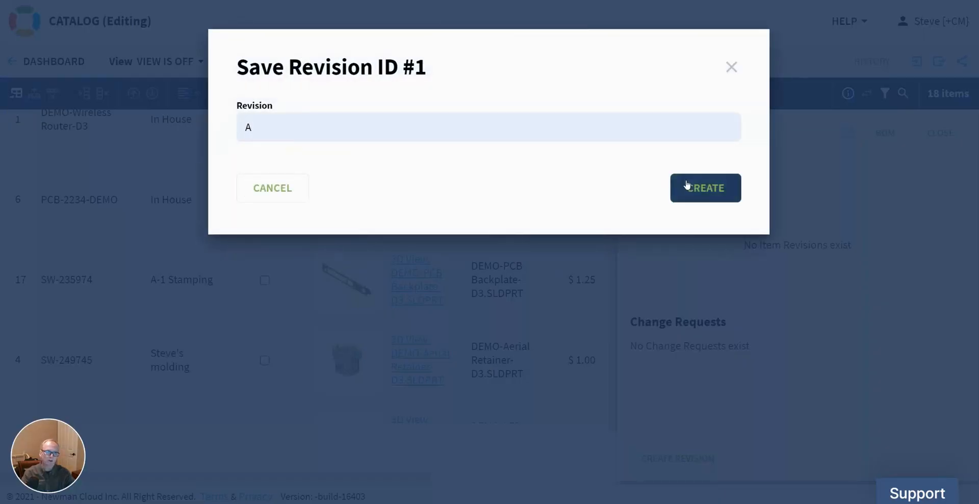
pyautogui.click(705, 188)
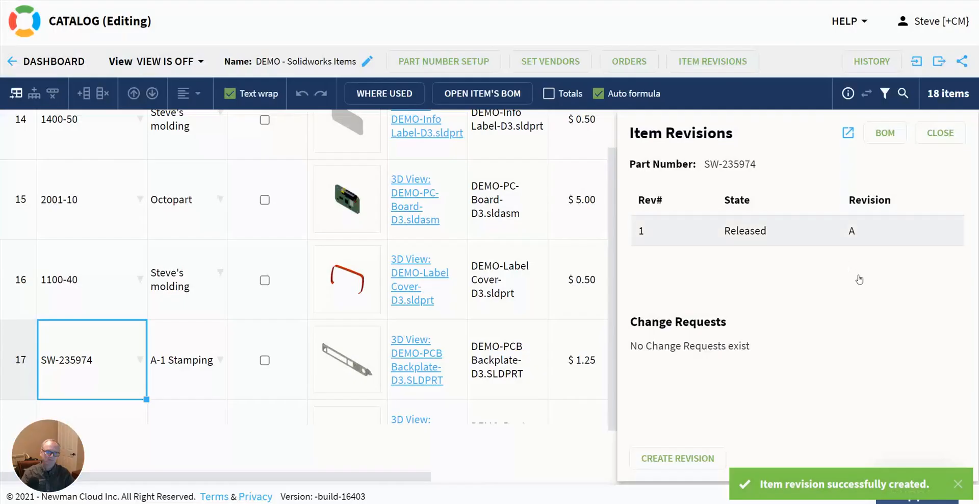
pyautogui.click(940, 133)
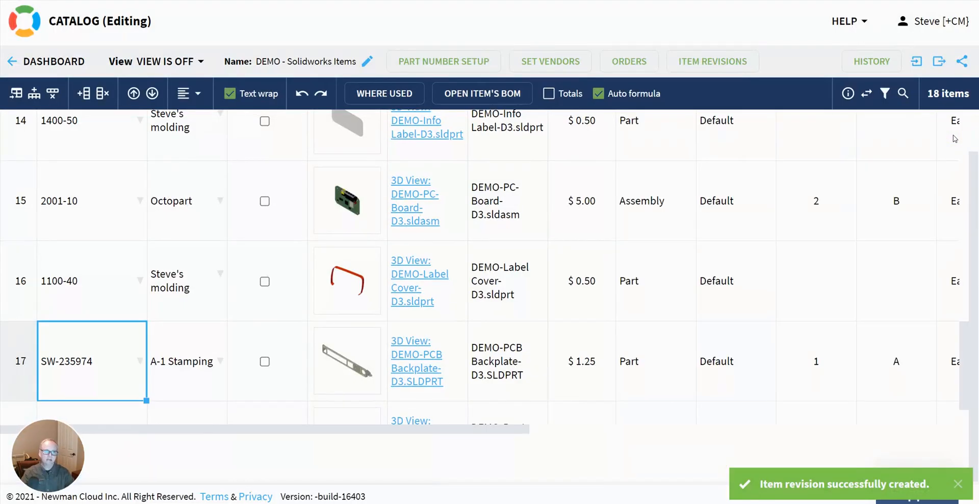
pyautogui.scroll(3)
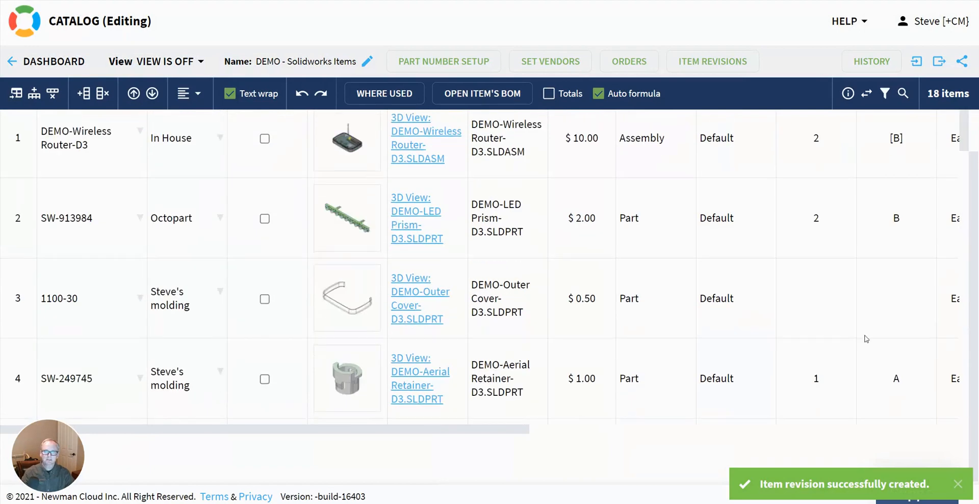
pyautogui.click(480, 92)
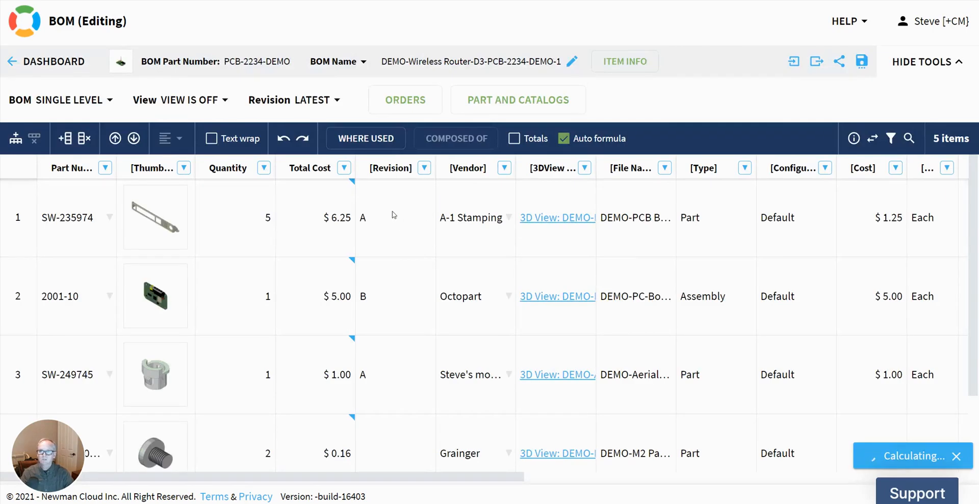
# Save the router PCB BOM as new revision D.
pyautogui.click(394, 217)
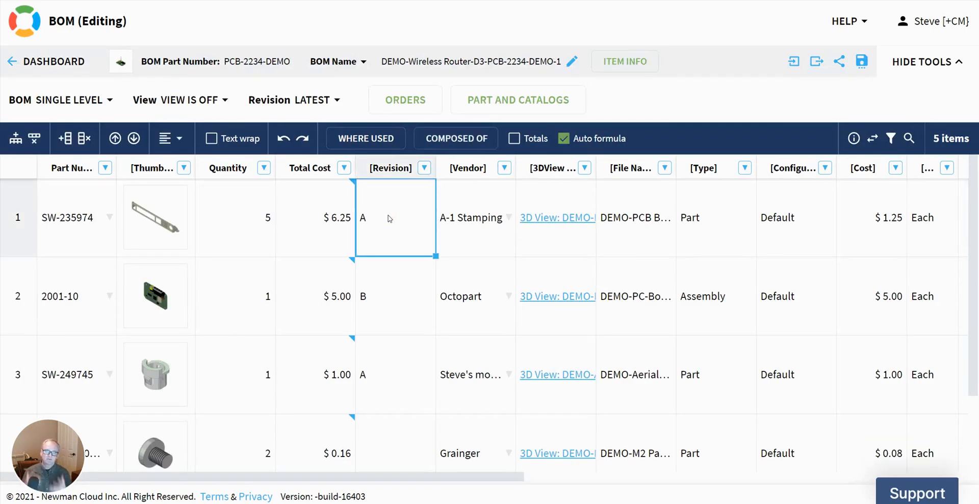
pyautogui.moveTo(389, 227)
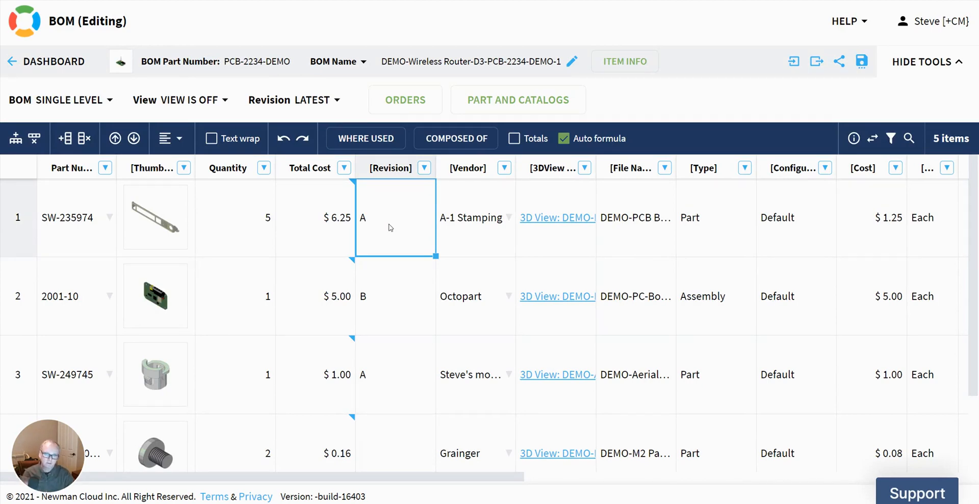
pyautogui.click(312, 100)
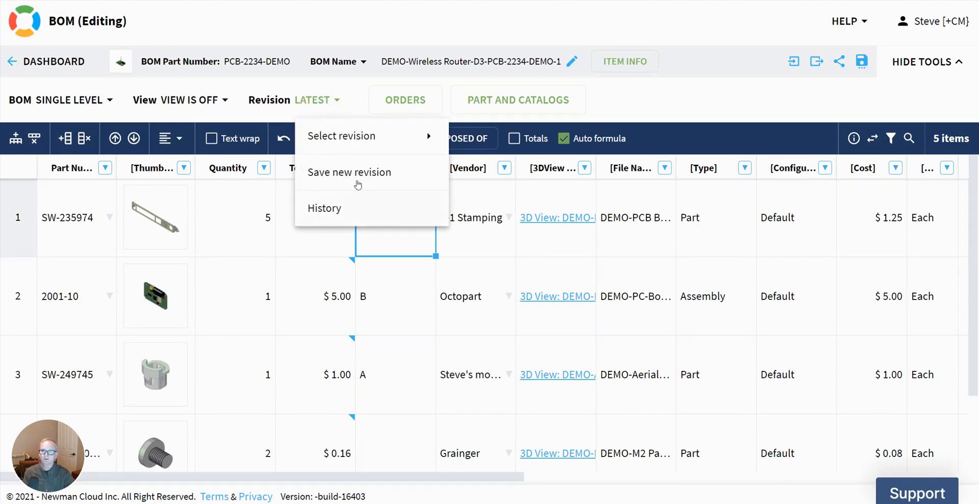
pyautogui.click(349, 171)
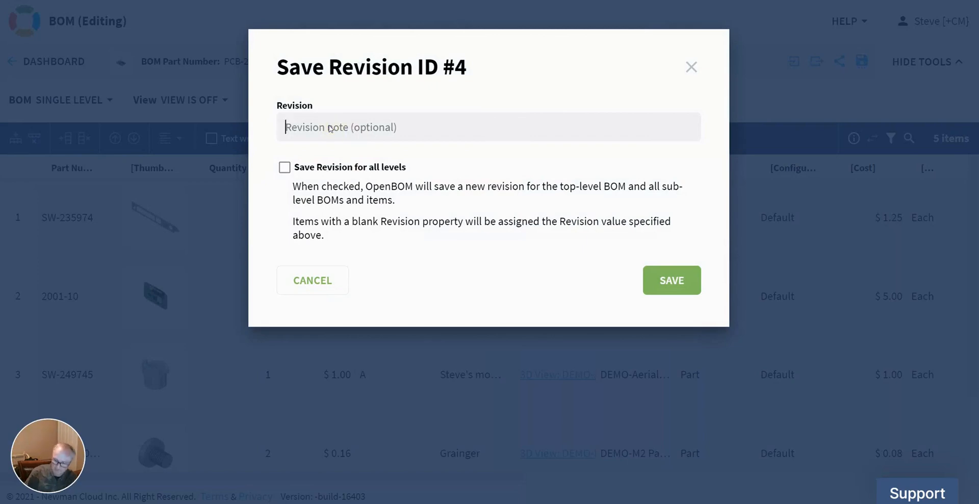
pyautogui.write('D')
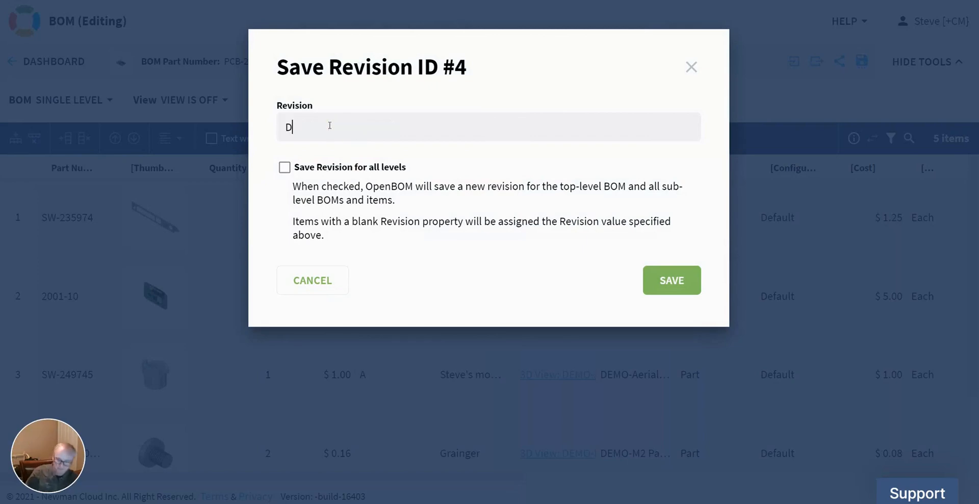
pyautogui.click(671, 279)
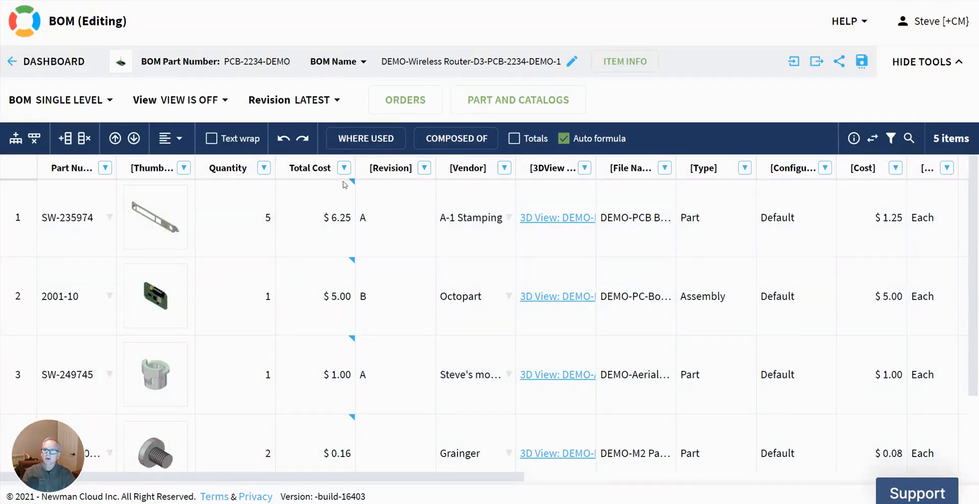
# Switch the BOM view to its earlier saved revision C.
pyautogui.click(315, 100)
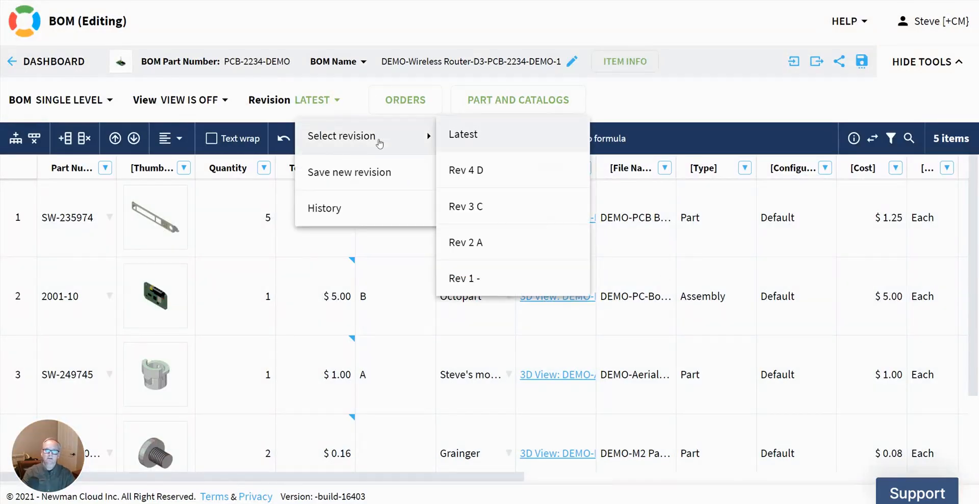
pyautogui.click(465, 206)
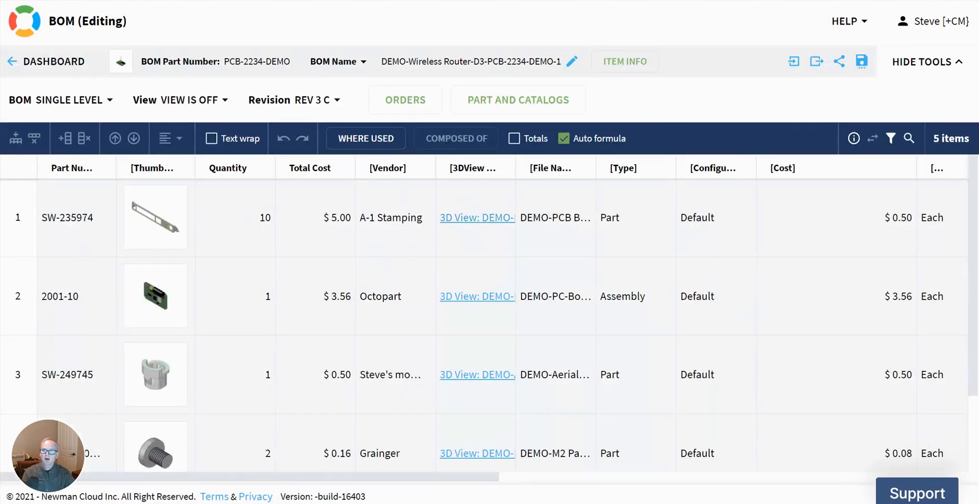
pyautogui.click(318, 100)
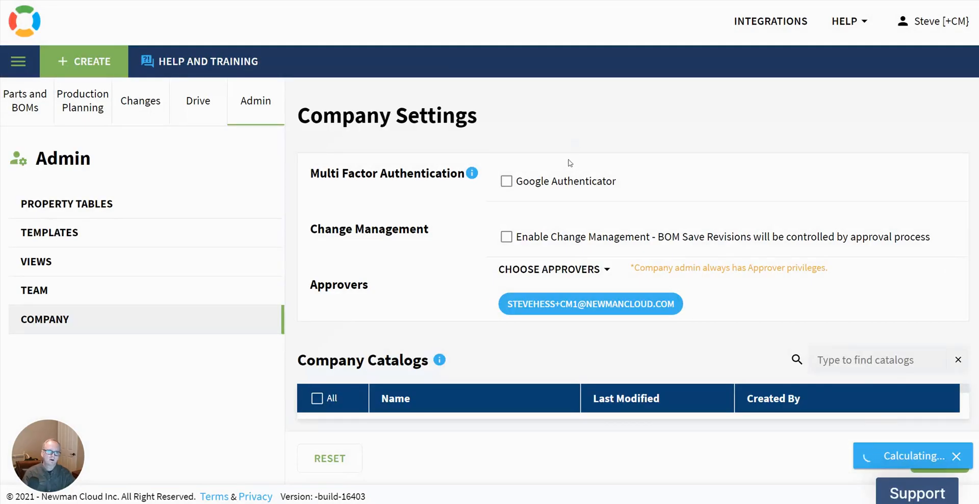
# Go to the company settings with change management and approver options.
pyautogui.click(506, 237)
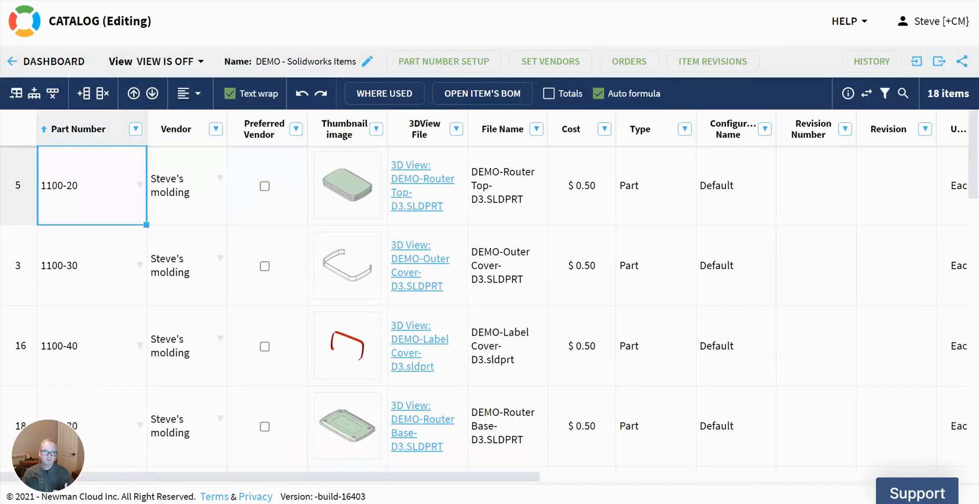
pyautogui.moveTo(462, 262)
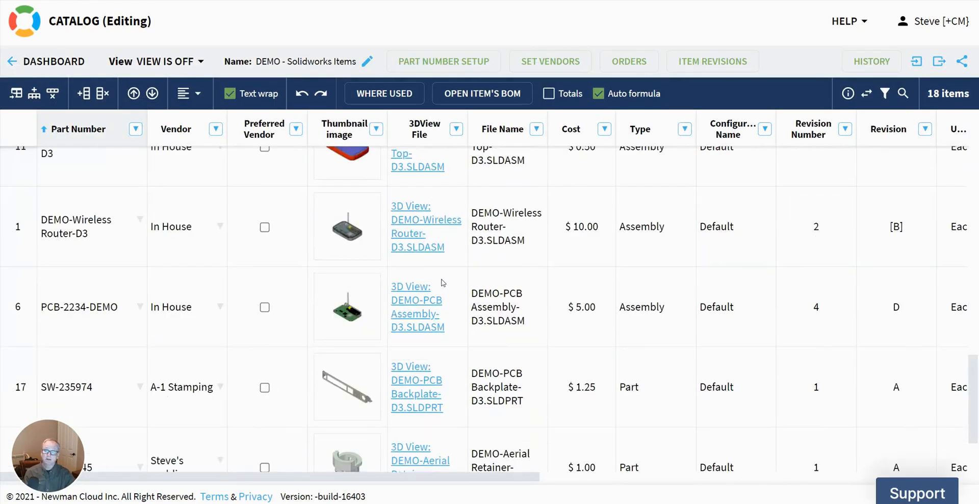
# Submit a change request described B for part SW-235974 from its revision history.
pyautogui.scroll(-3)
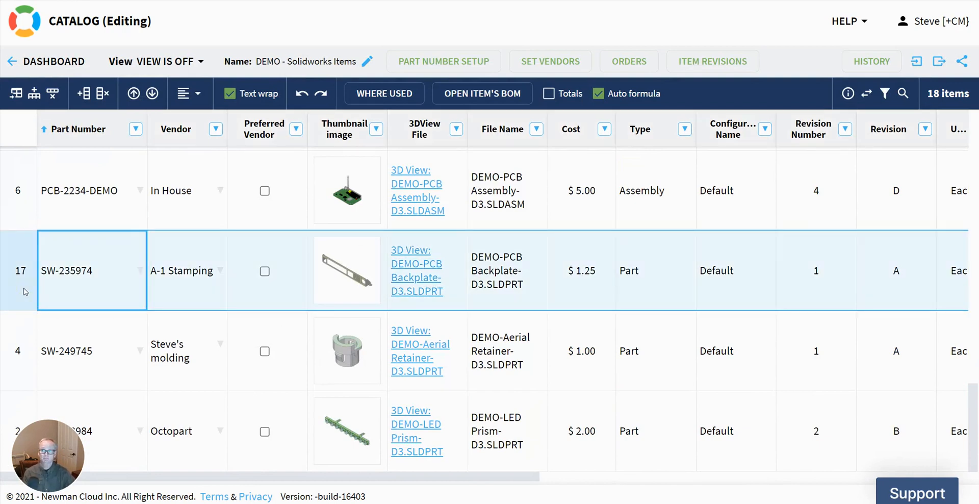
pyautogui.moveTo(713, 60)
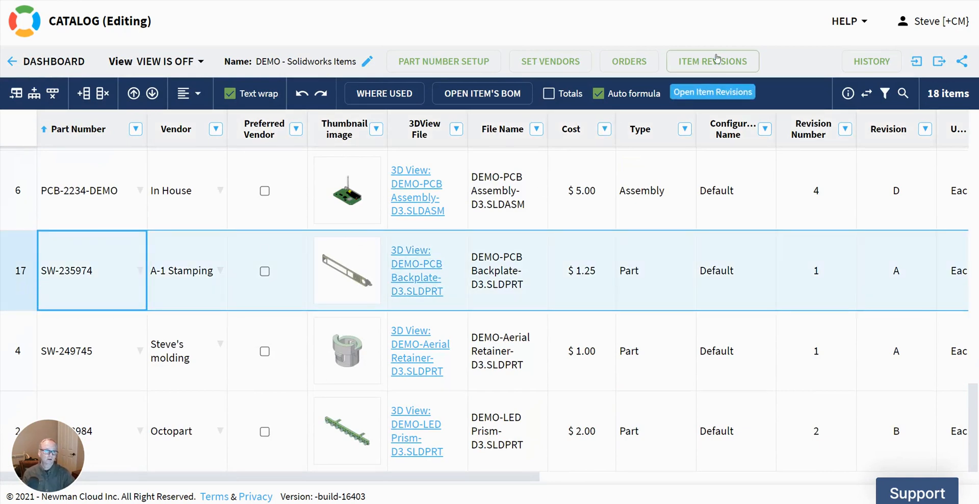
pyautogui.click(713, 62)
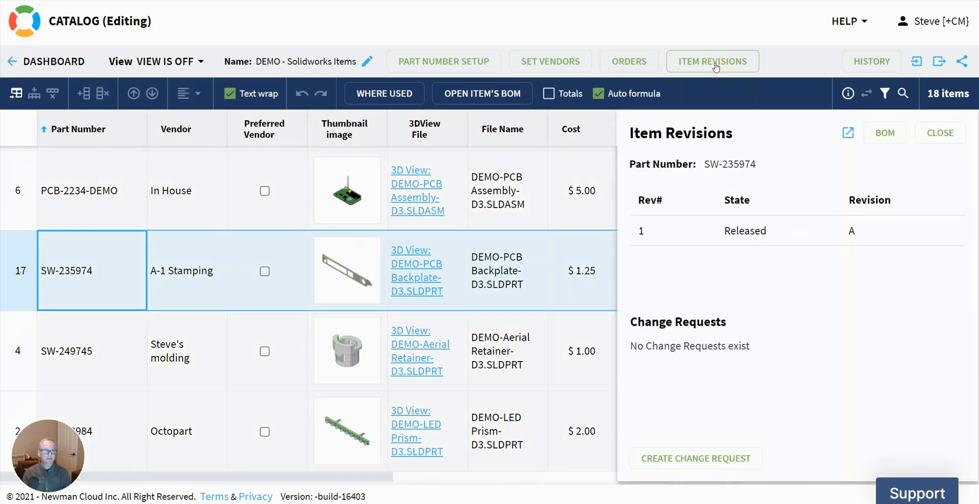
pyautogui.moveTo(696, 458)
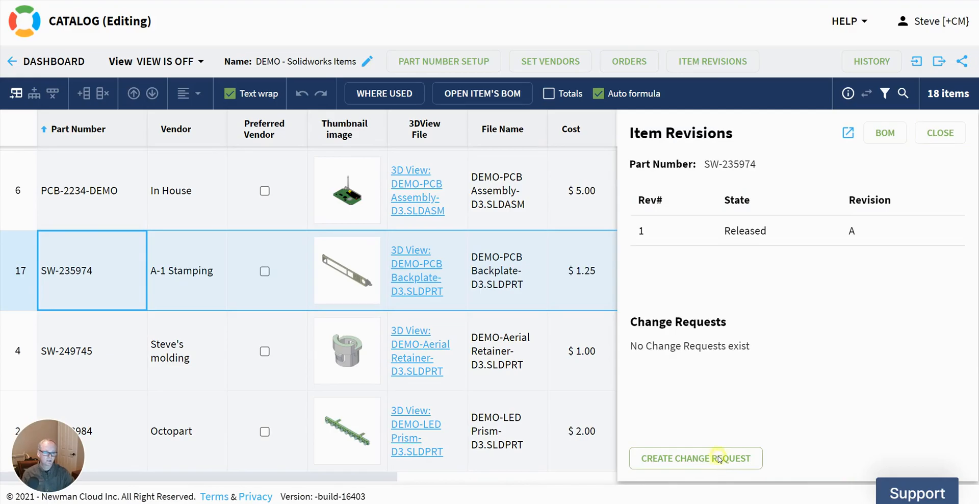
pyautogui.click(694, 458)
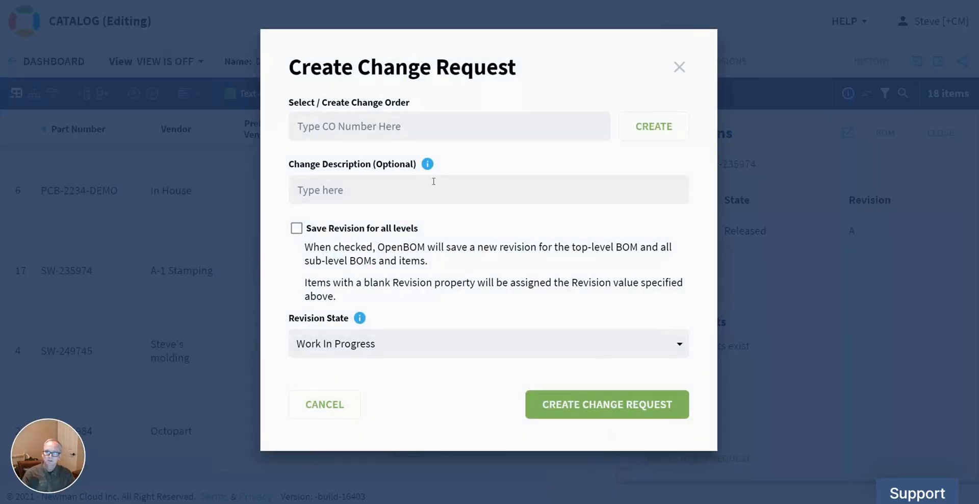
pyautogui.write('B')
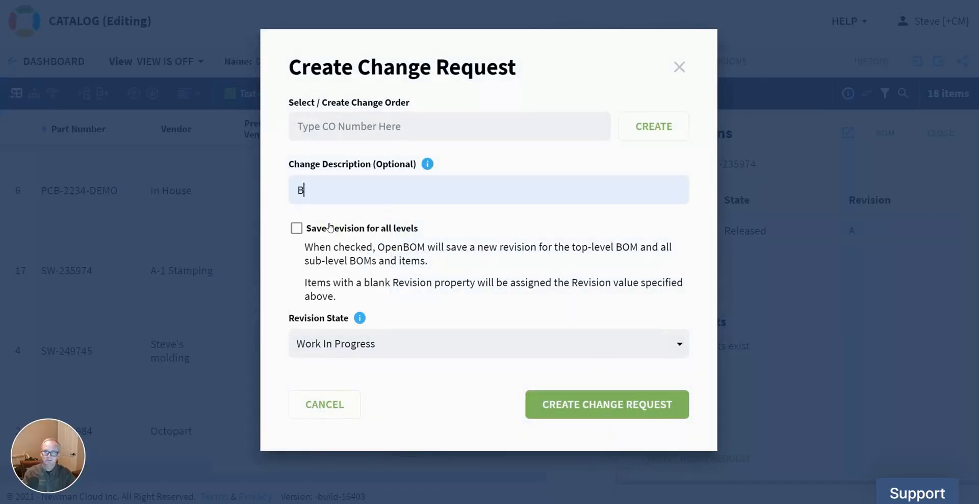
pyautogui.click(605, 404)
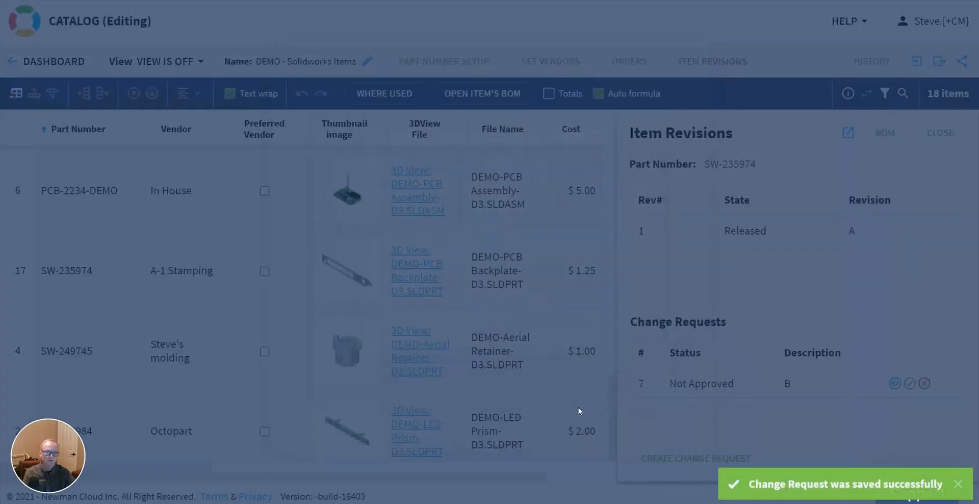
# Approve change request 7 so SW-235974 gets released revision B, then close the panel.
pyautogui.click(92, 271)
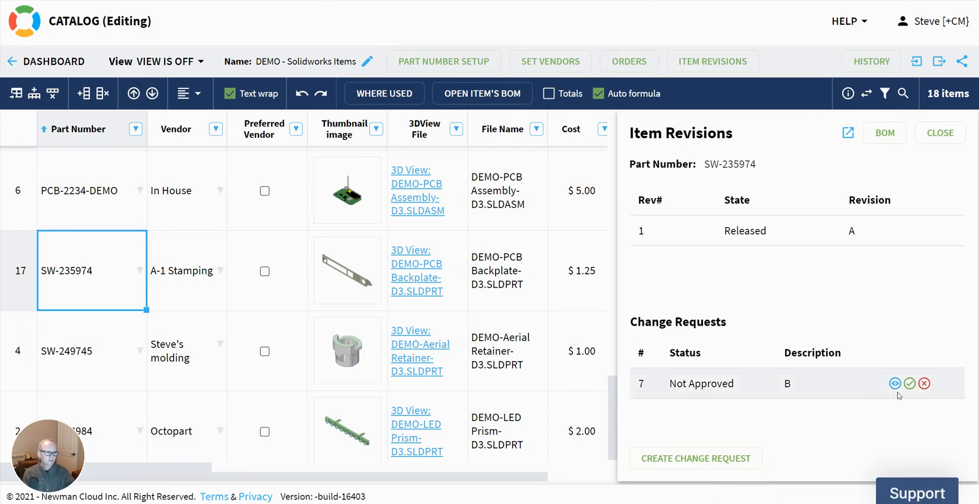
pyautogui.click(909, 384)
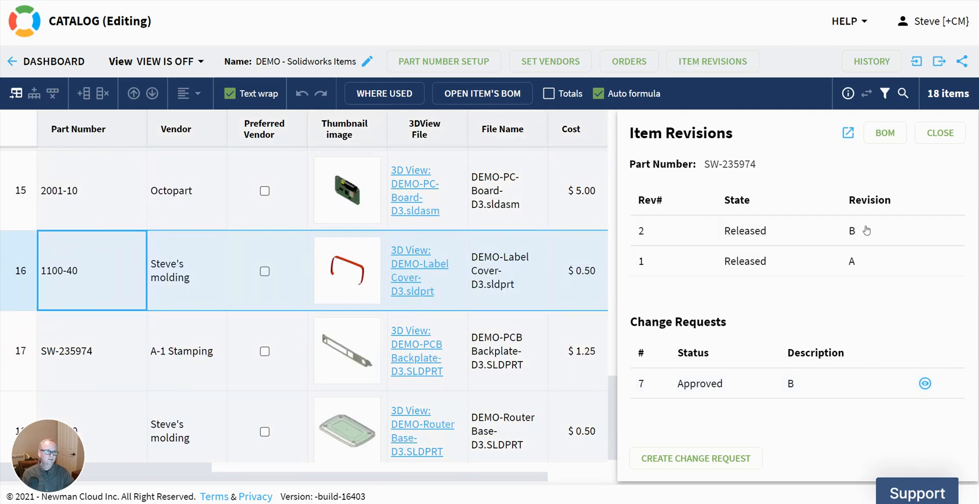
pyautogui.click(939, 133)
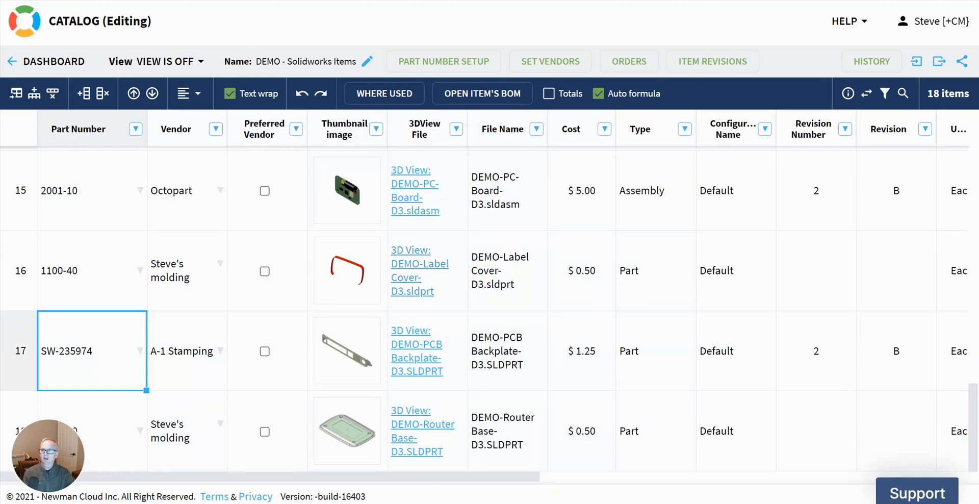
# Leave the catalog for the dashboard to reach the Change Orders list.
pyautogui.click(482, 93)
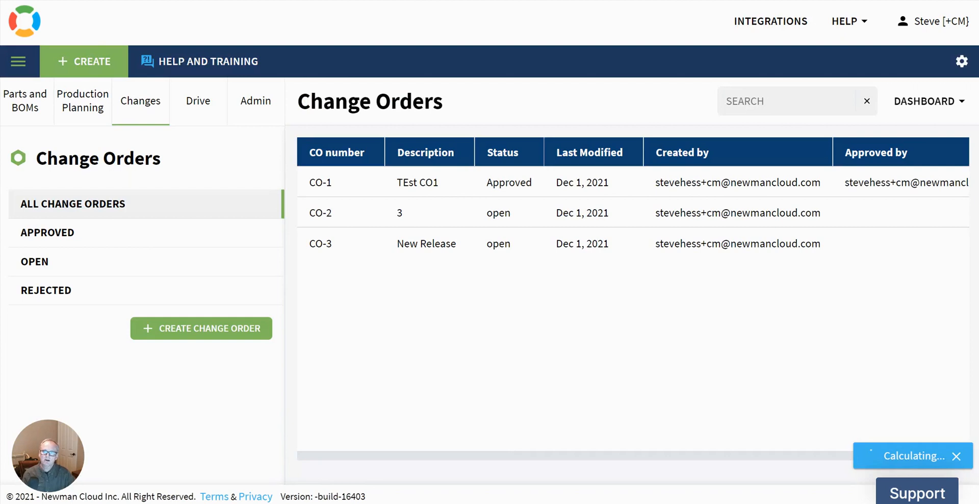
pyautogui.moveTo(152, 232)
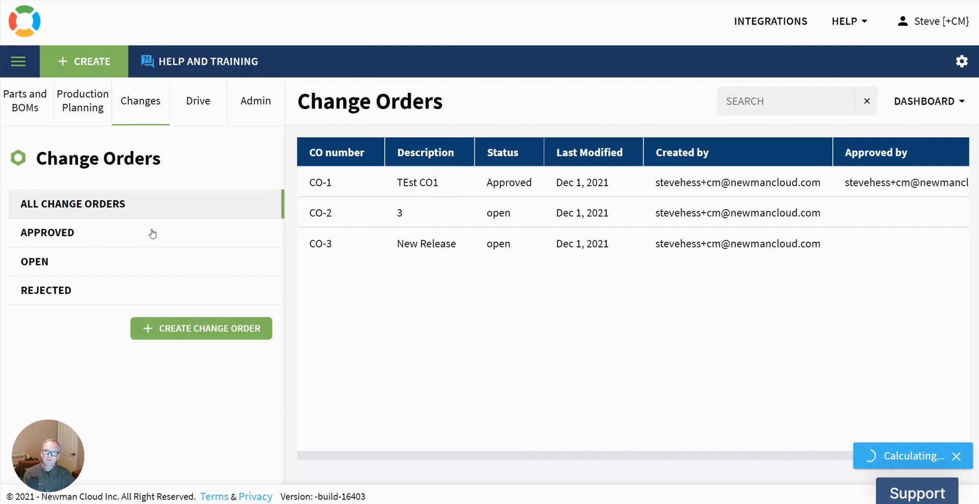
pyautogui.moveTo(27, 314)
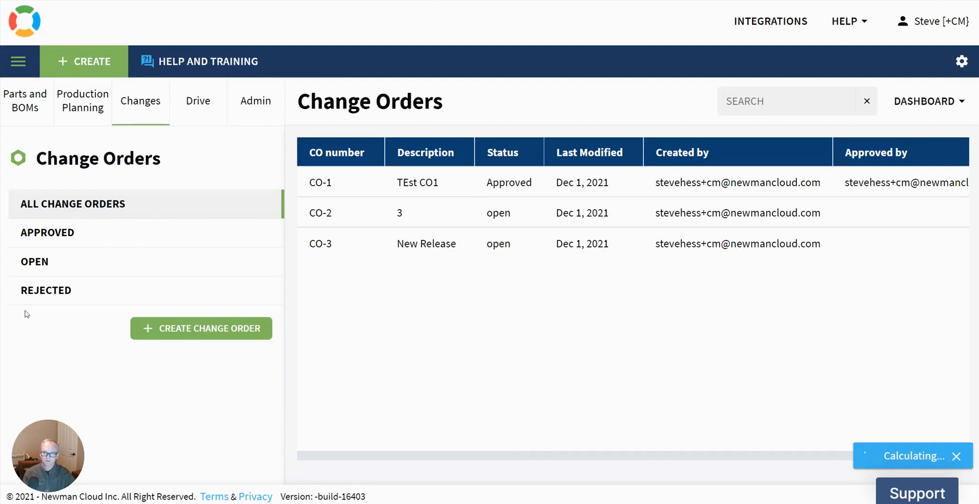
pyautogui.moveTo(149, 377)
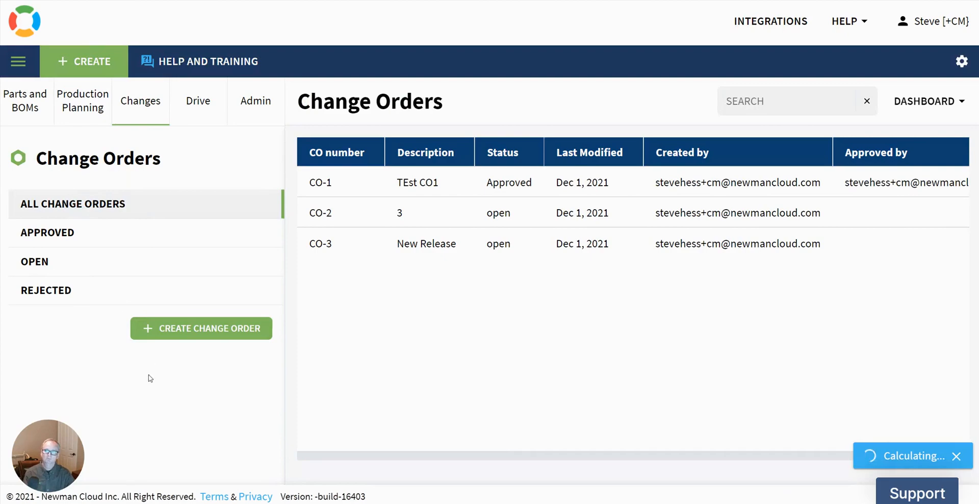
# Create a new change order with description 'Video Demo' (CO-4).
pyautogui.click(201, 328)
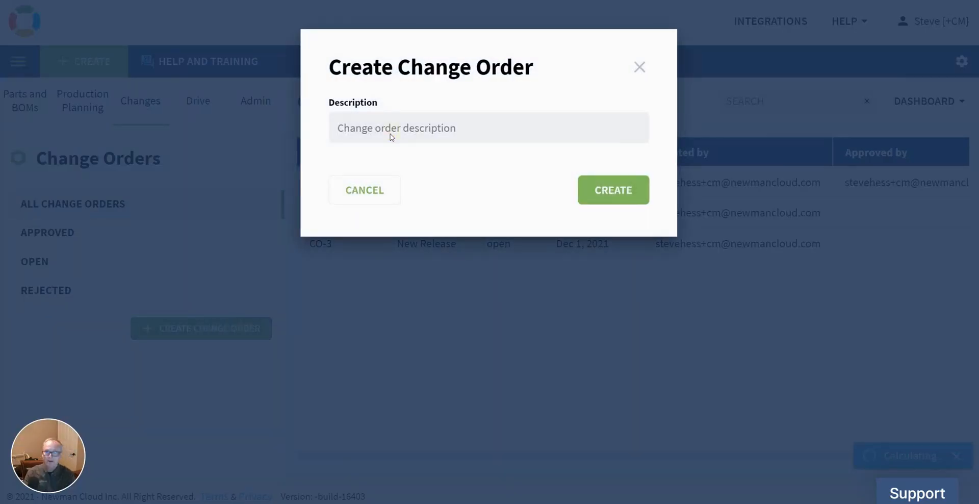
pyautogui.write('Vide')
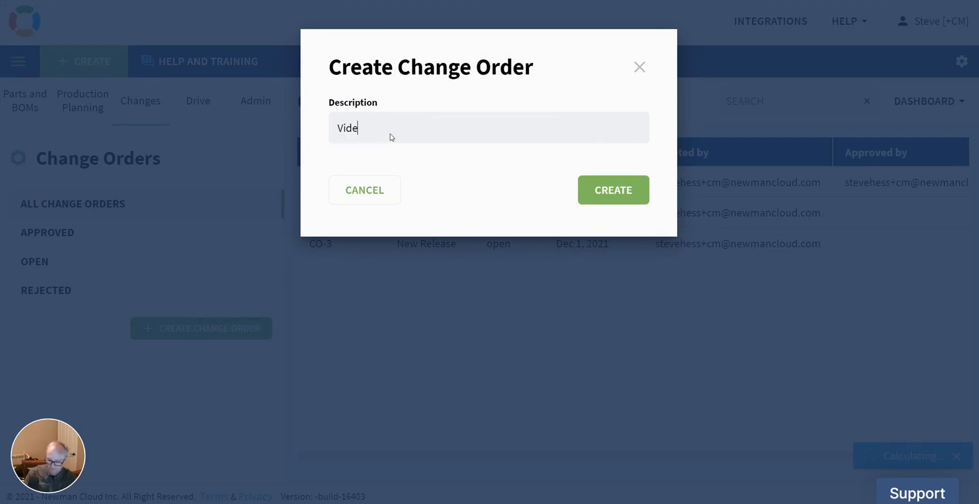
pyautogui.write('o Demo')
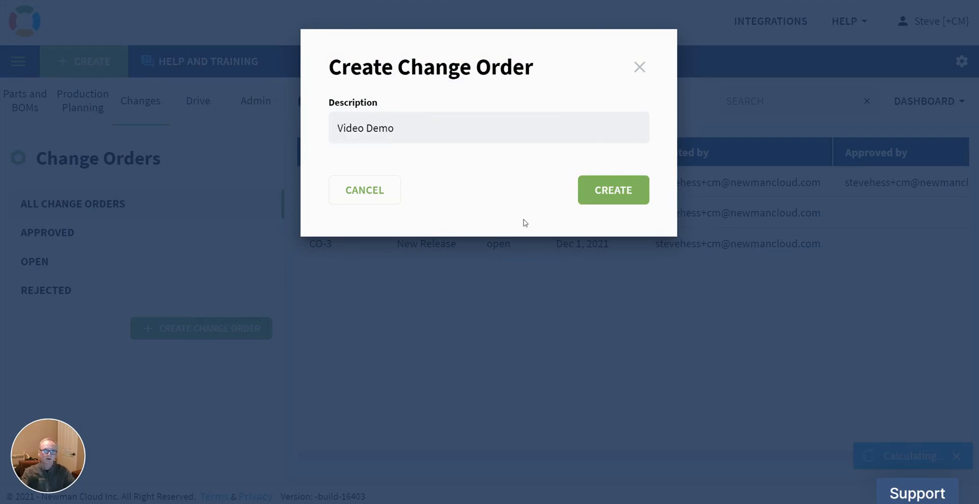
pyautogui.click(612, 190)
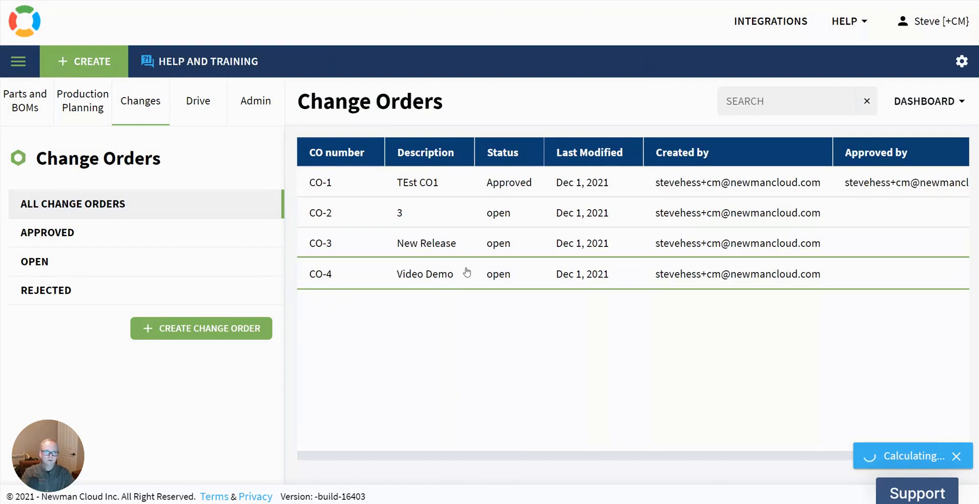
pyautogui.moveTo(462, 287)
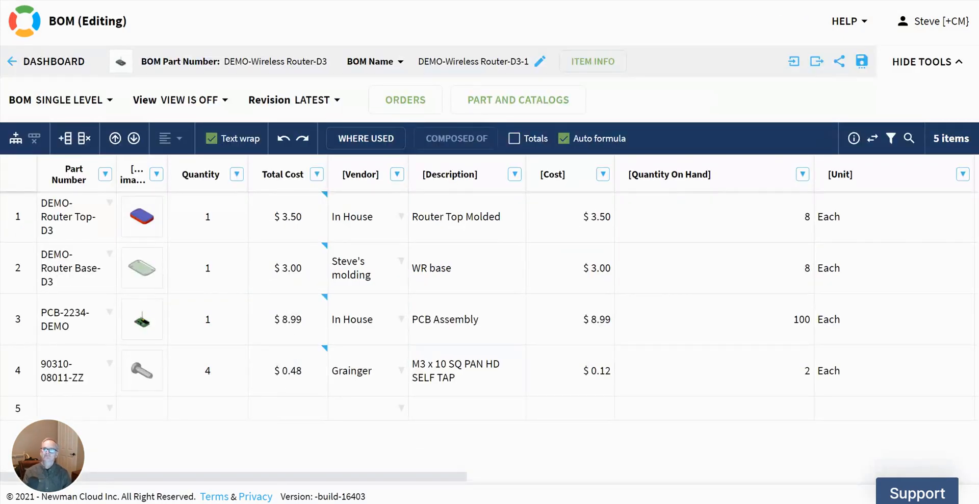
# Submit a change request for the router BOM attached to change order CO-4.
pyautogui.click(317, 100)
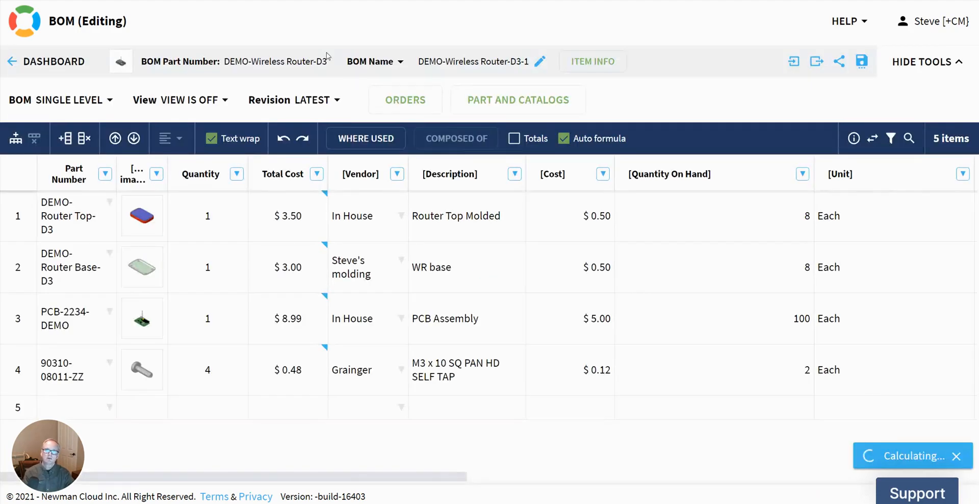
pyautogui.click(310, 99)
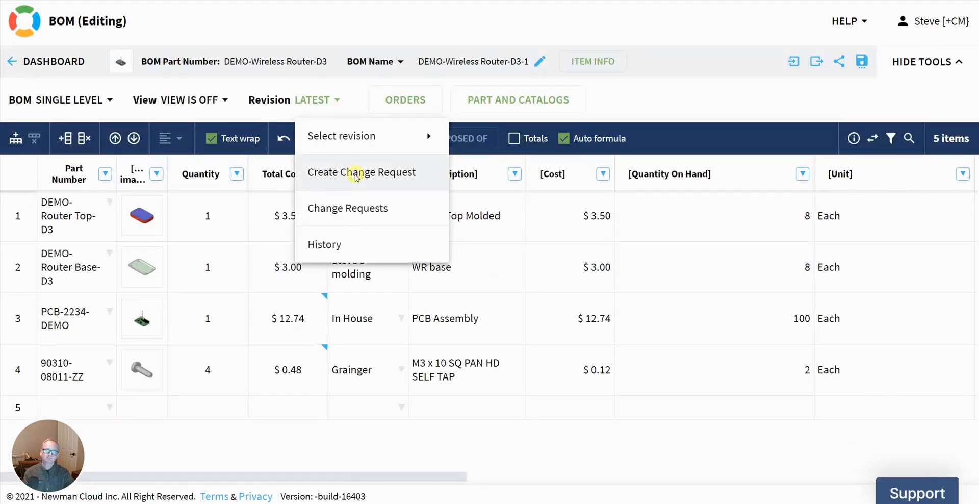
pyautogui.click(361, 171)
pyautogui.write('E')
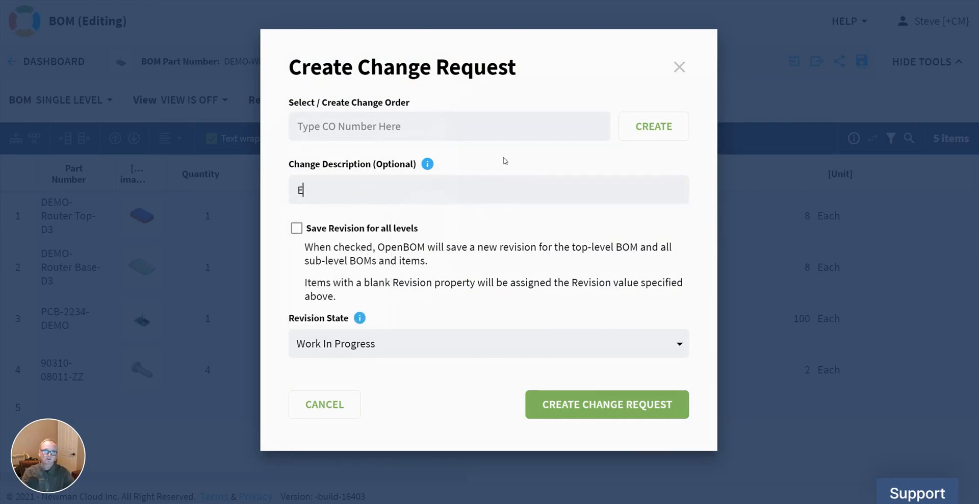
pyautogui.click(449, 127)
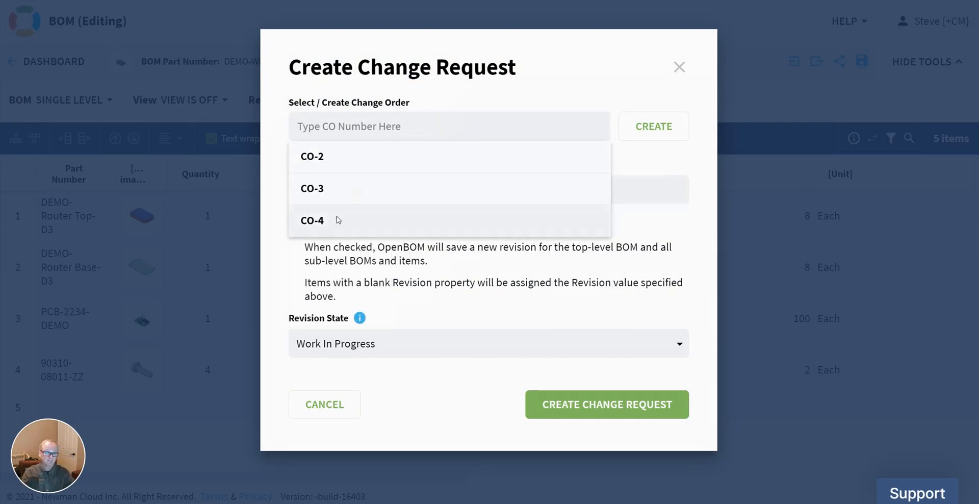
pyautogui.click(312, 219)
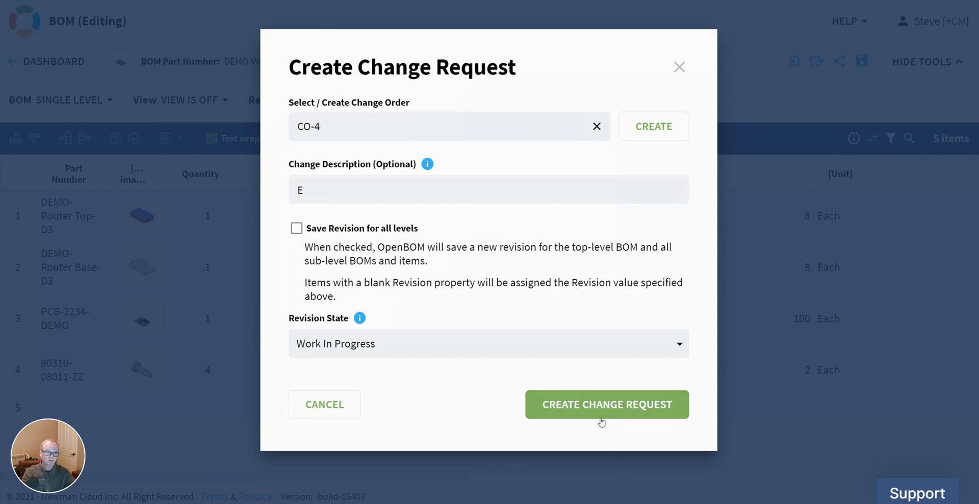
pyautogui.click(605, 404)
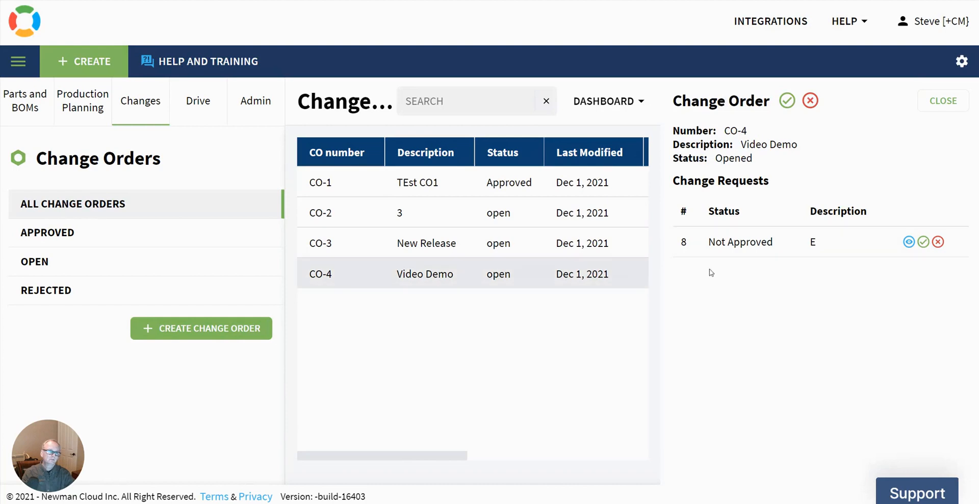
pyautogui.moveTo(764, 232)
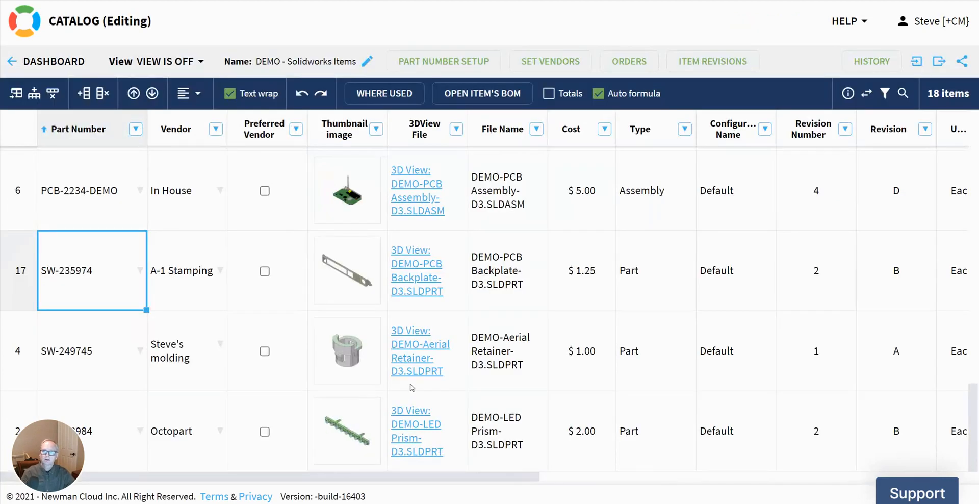
# File change request B for molded item SW-249745 under change order CO-4.
pyautogui.click(92, 350)
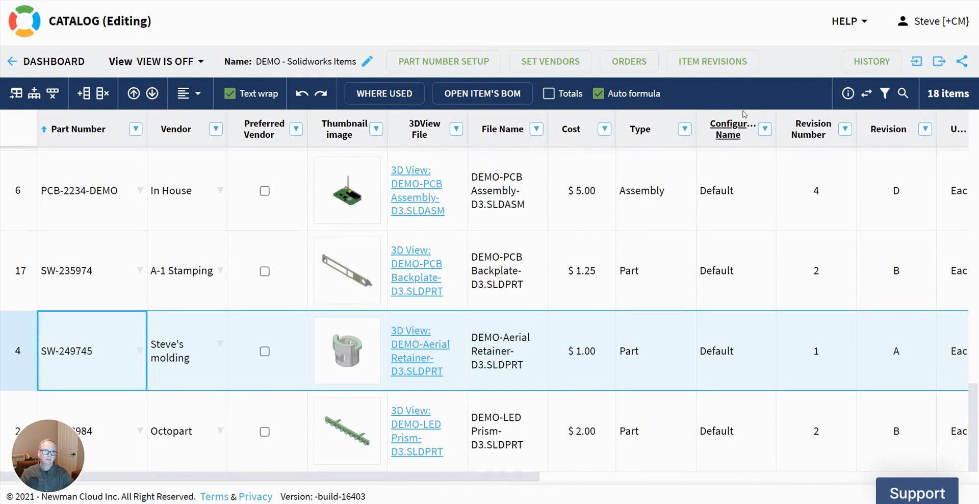
pyautogui.click(713, 61)
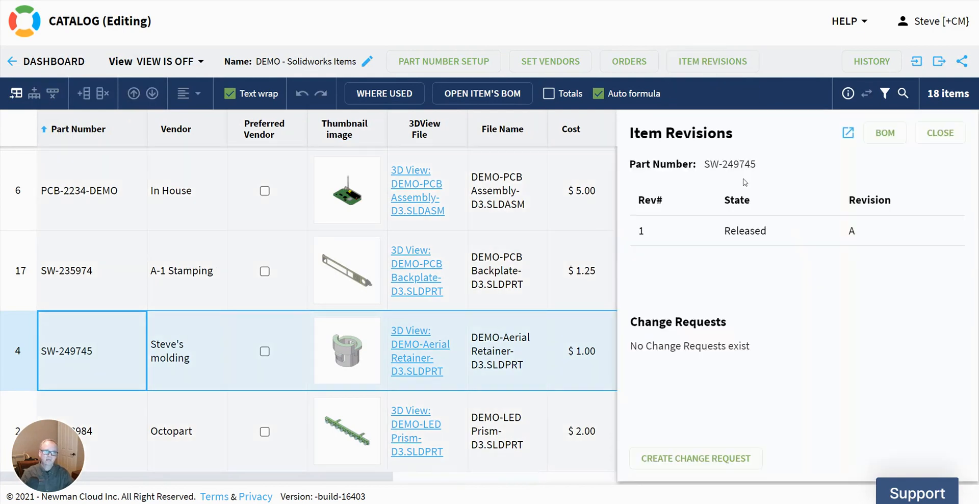
pyautogui.moveTo(365, 371)
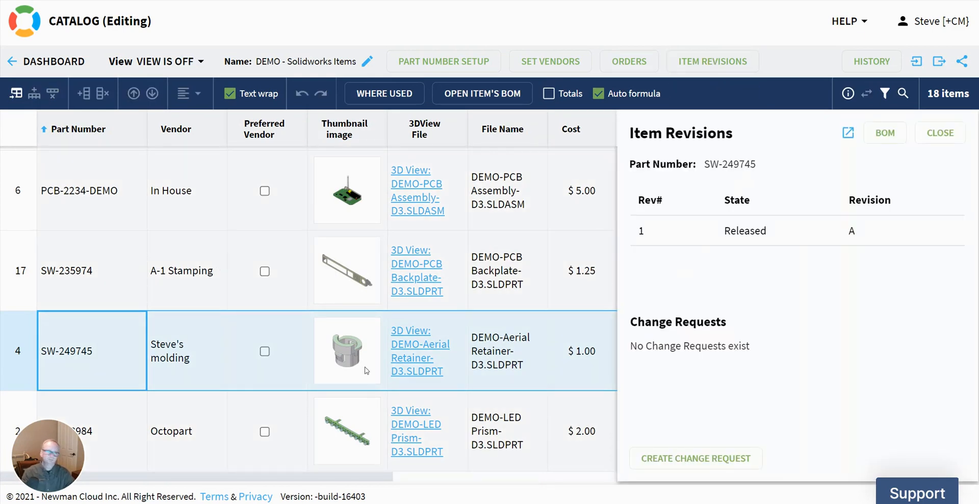
pyautogui.click(695, 458)
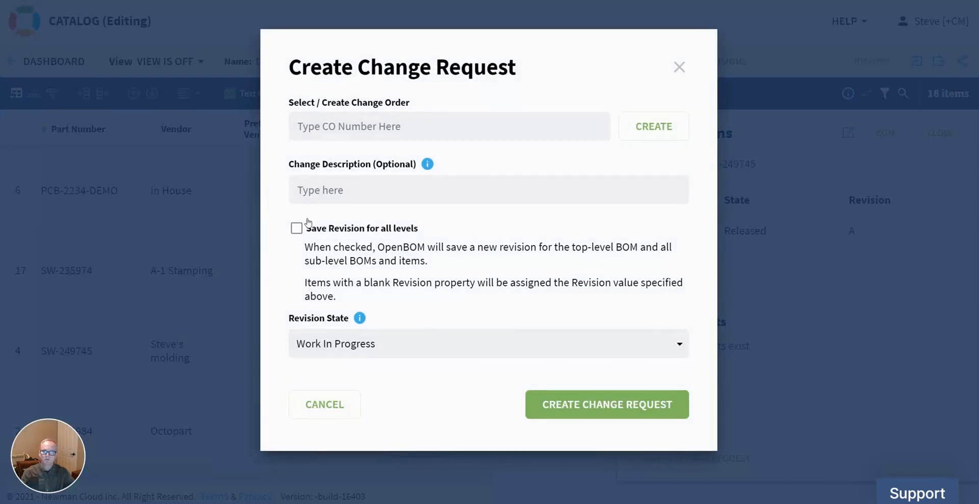
pyautogui.click(488, 190)
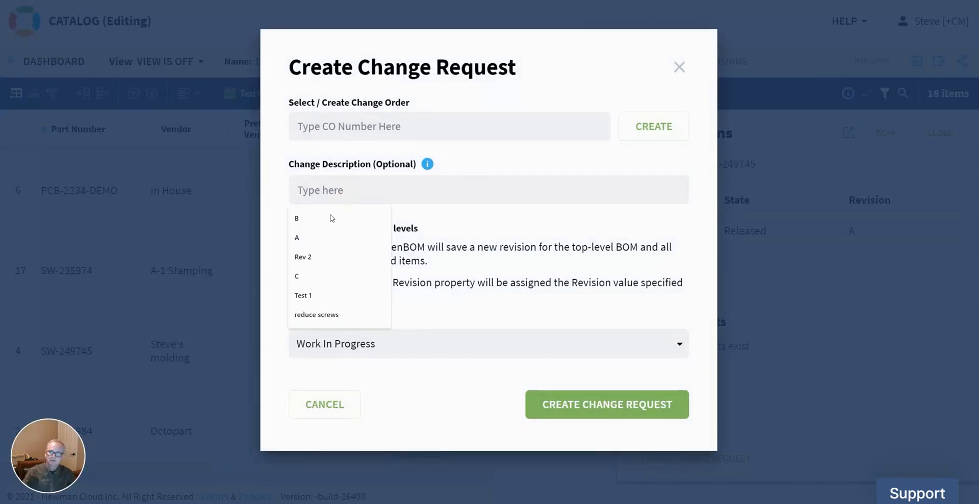
pyautogui.click(297, 218)
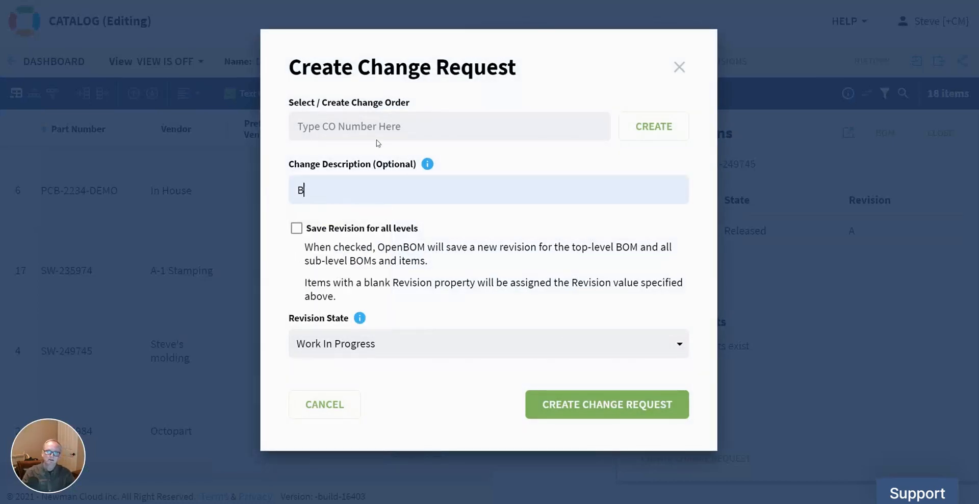
pyautogui.write('CO-4')
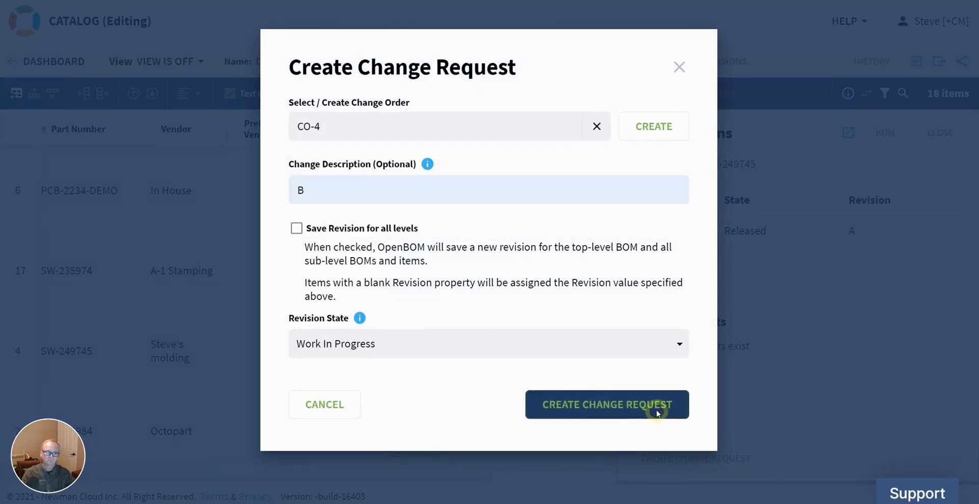
pyautogui.click(606, 404)
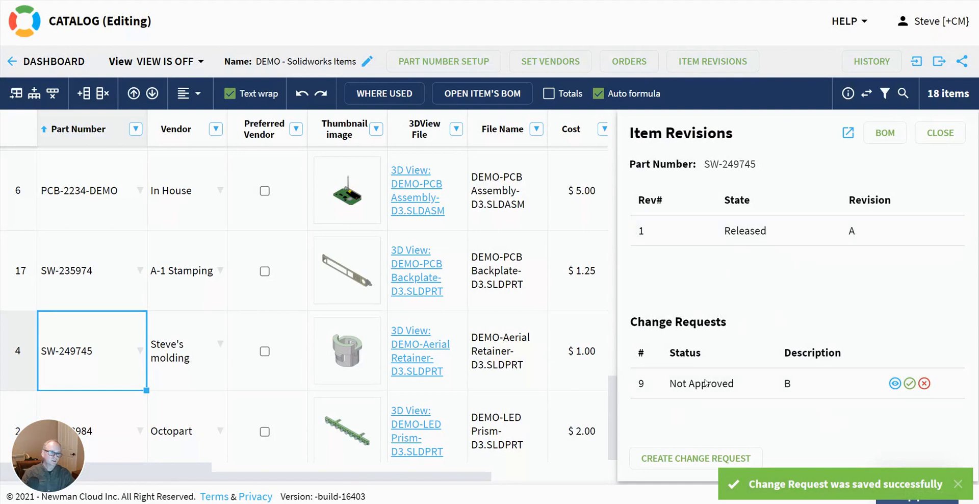
pyautogui.moveTo(789, 407)
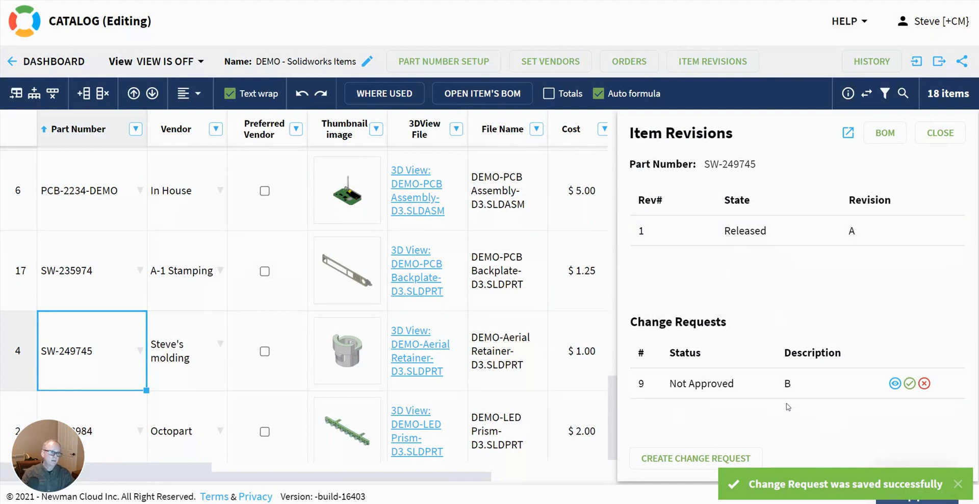
pyautogui.moveTo(895, 384)
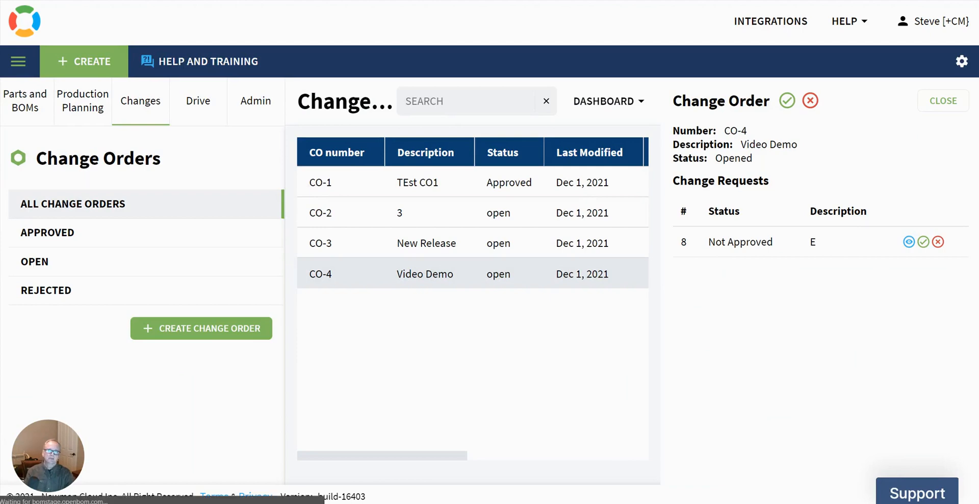
# Approve change order CO-4, confirming approval of all its open change requests.
pyautogui.click(941, 101)
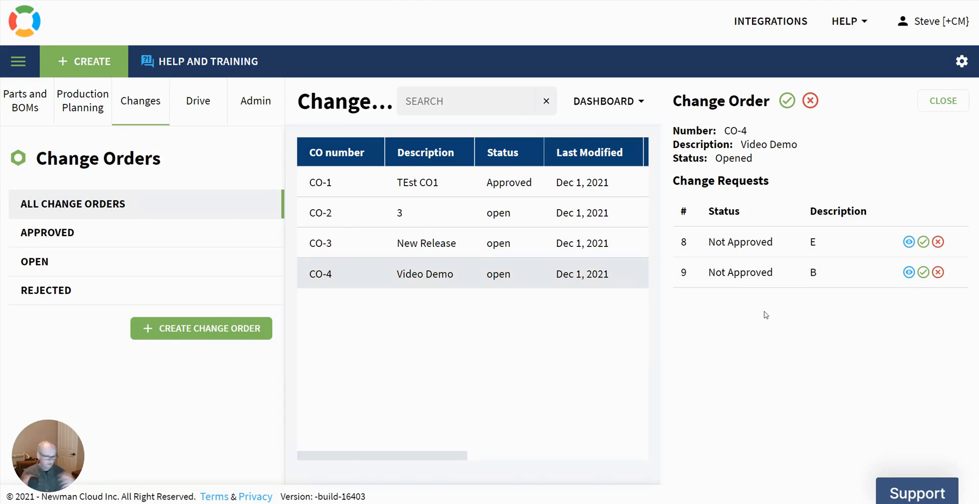
pyautogui.moveTo(787, 101)
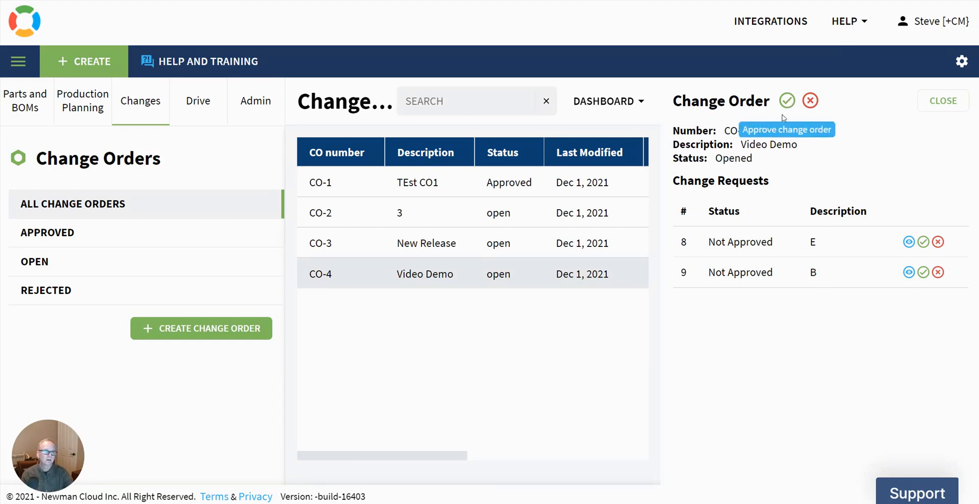
pyautogui.click(786, 101)
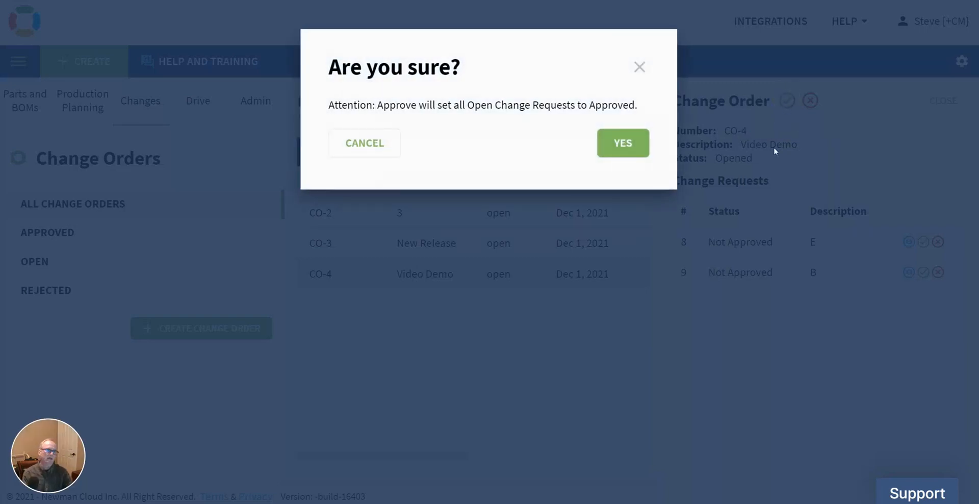
pyautogui.moveTo(268, 109)
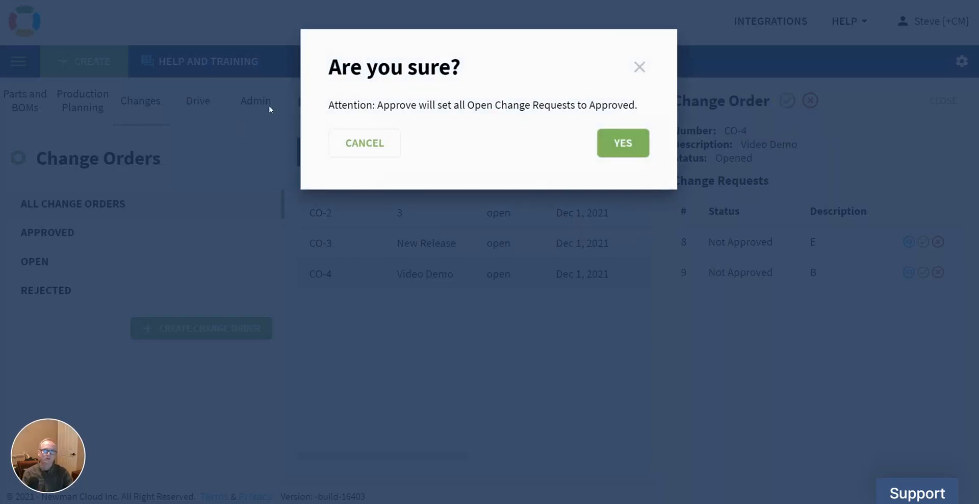
pyautogui.click(622, 143)
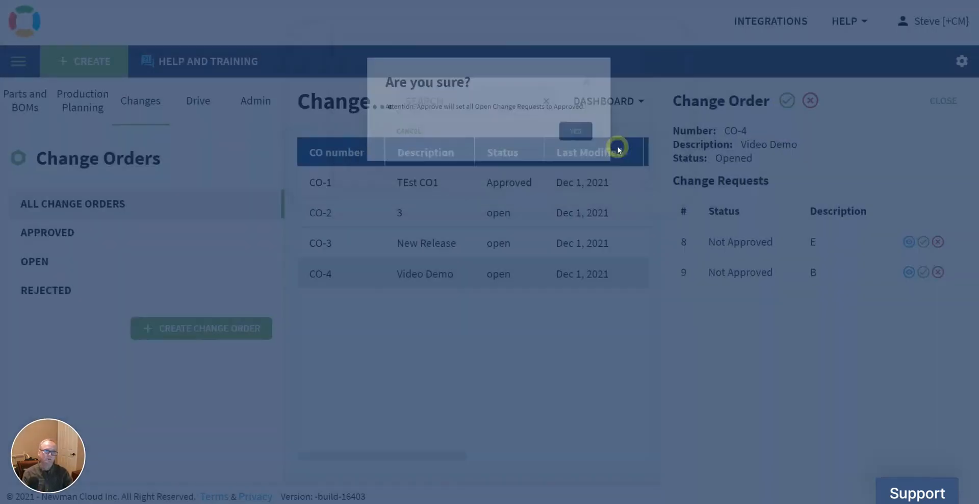
pyautogui.click(574, 131)
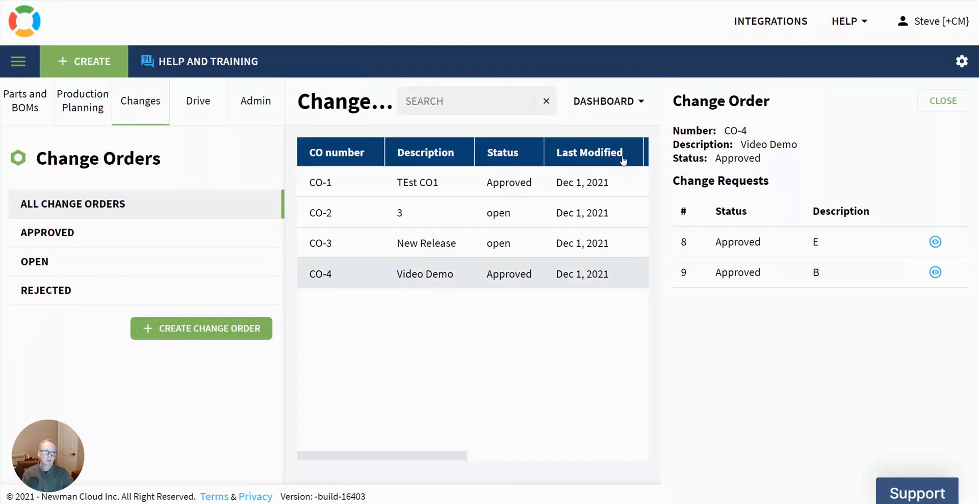
pyautogui.moveTo(628, 363)
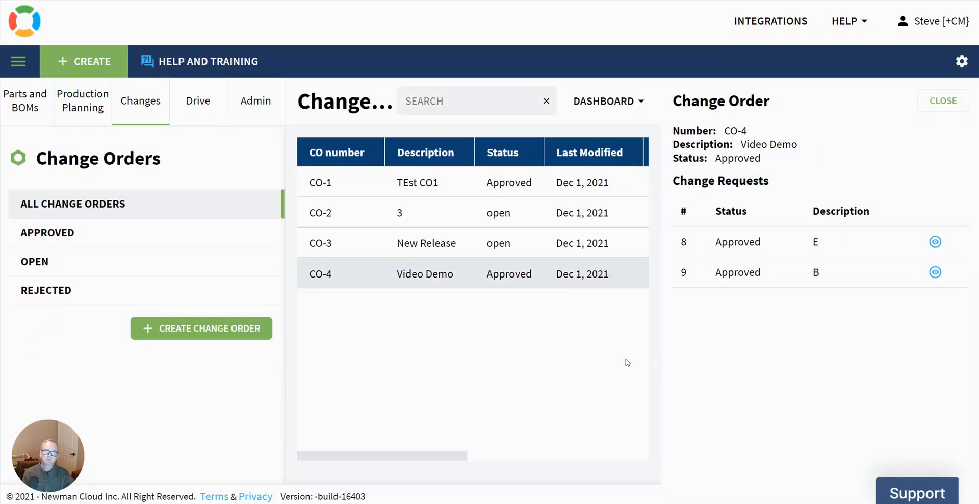
pyautogui.moveTo(618, 362)
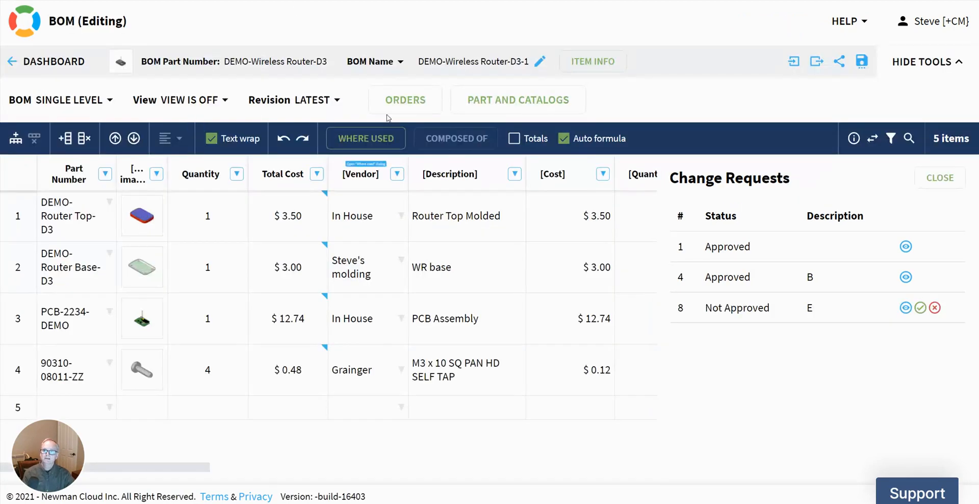
# Show the Revision dropdown options for the DEMO-Wireless Router-D3 BOM.
pyautogui.click(313, 100)
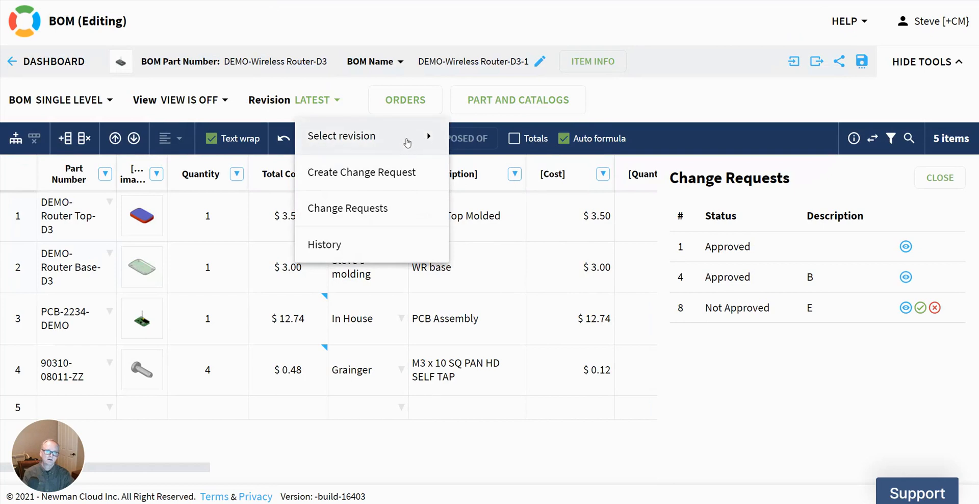
pyautogui.moveTo(392, 162)
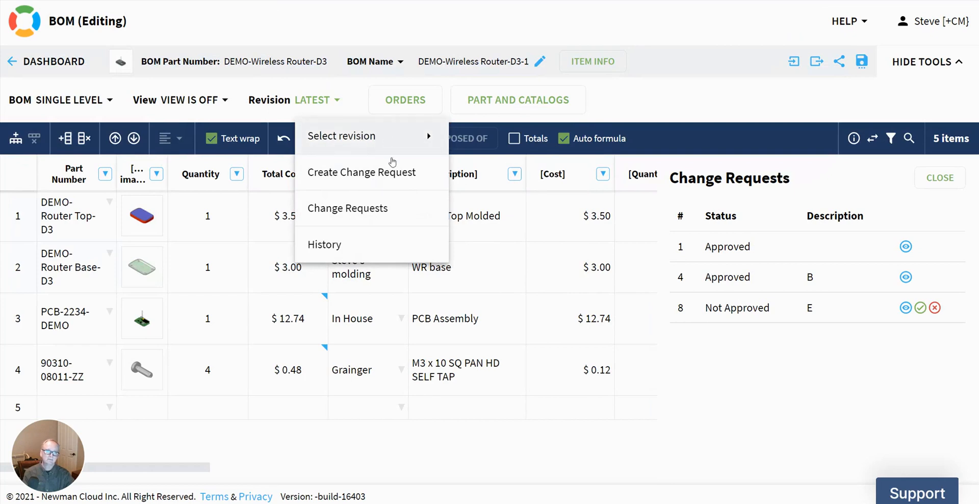
pyautogui.moveTo(523, 351)
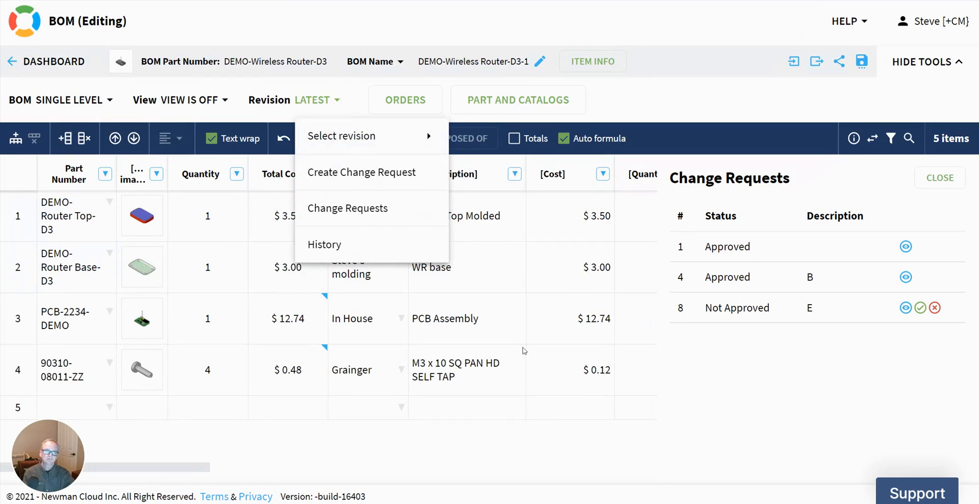
pyautogui.moveTo(534, 362)
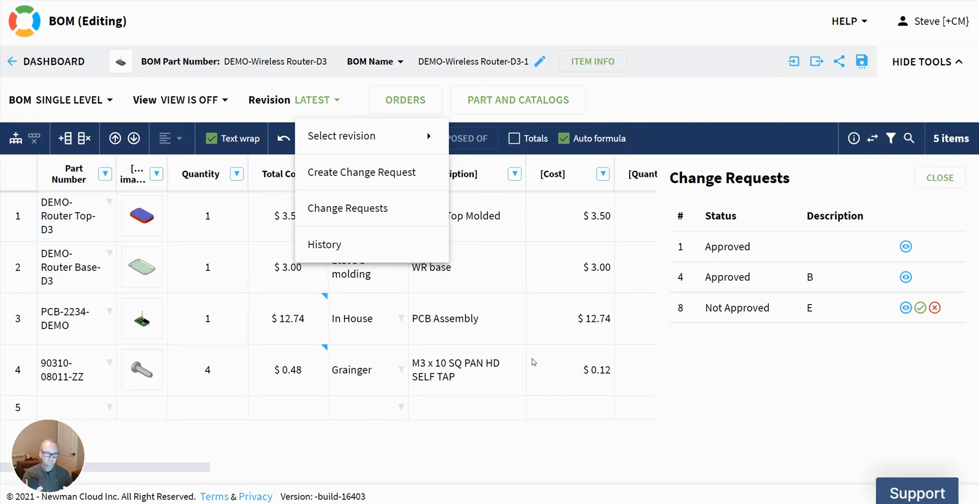